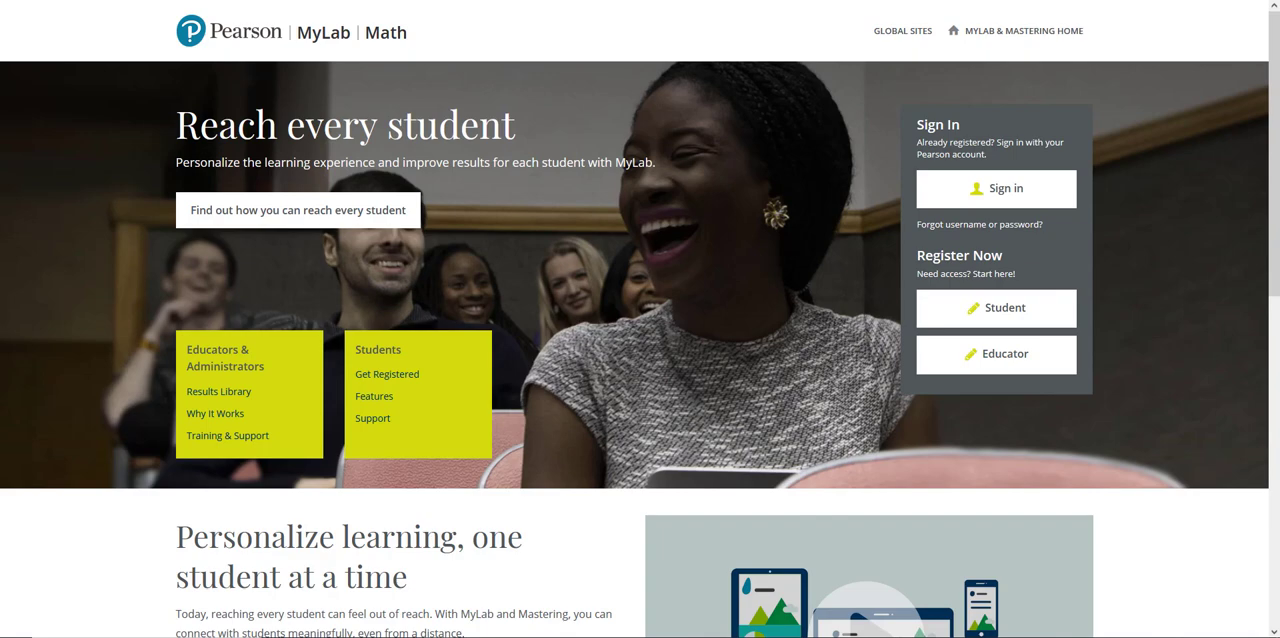
# - Sign in to Pearson to reach the 2021 Fall Math 25-205 Instructor Home
pyautogui.click(995, 188)
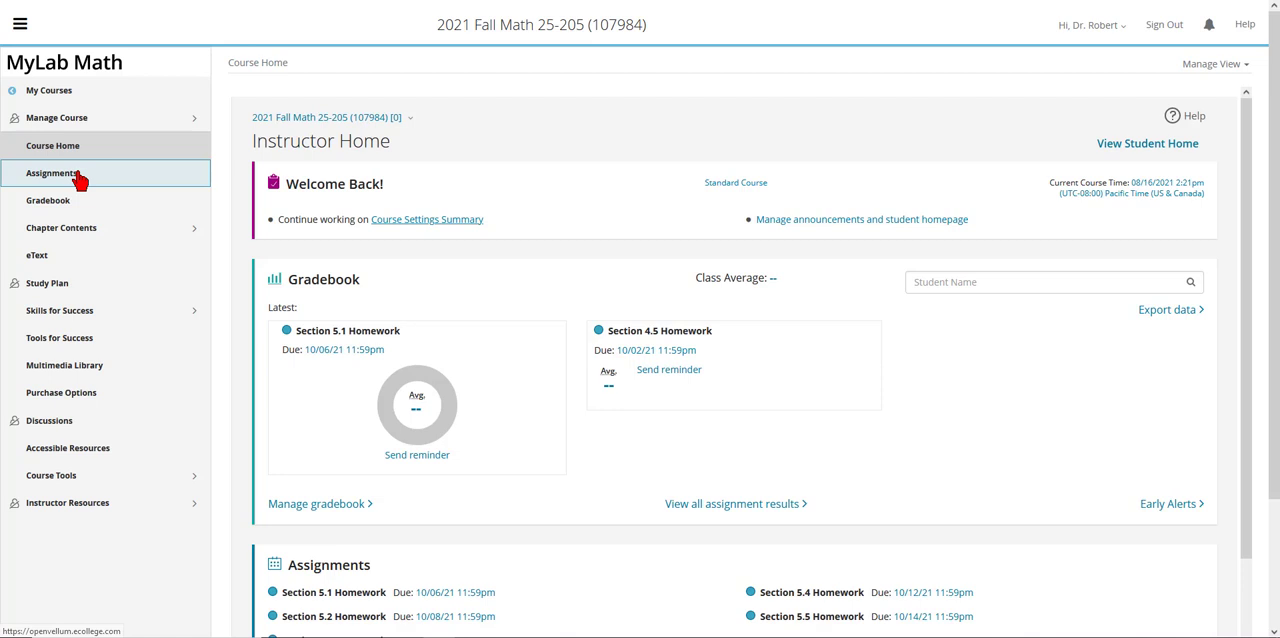
pyautogui.moveTo(47, 200)
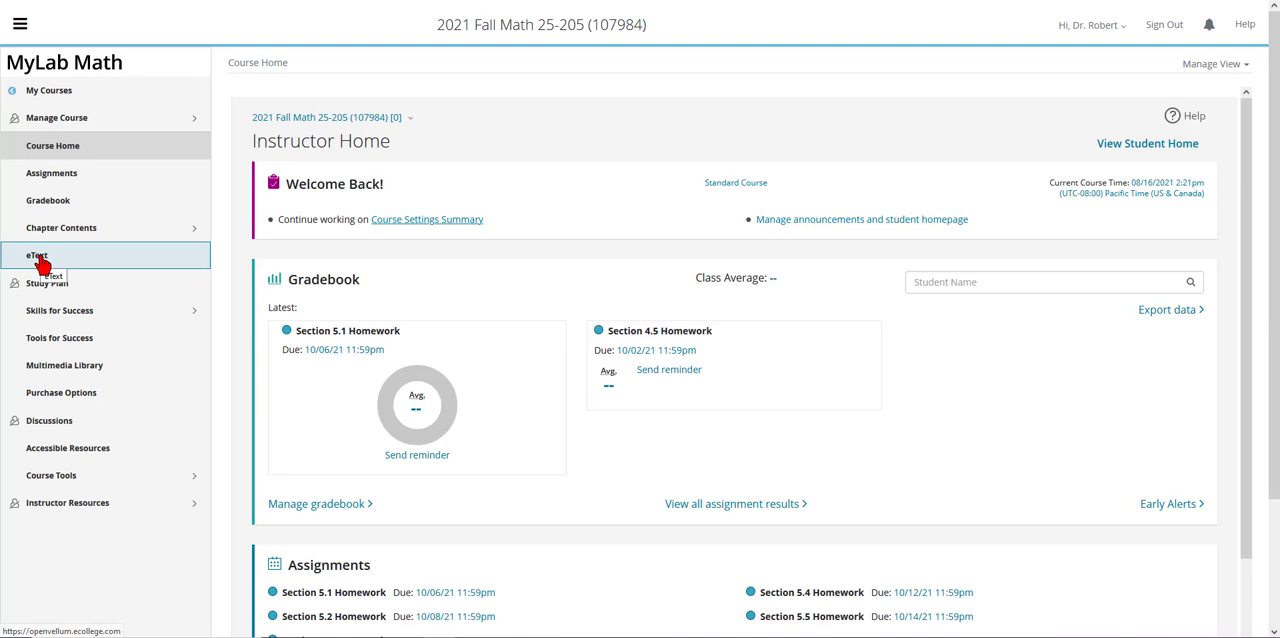
# - Open Assignments to show all 73 Homework and Tests entries
pyautogui.click(51, 173)
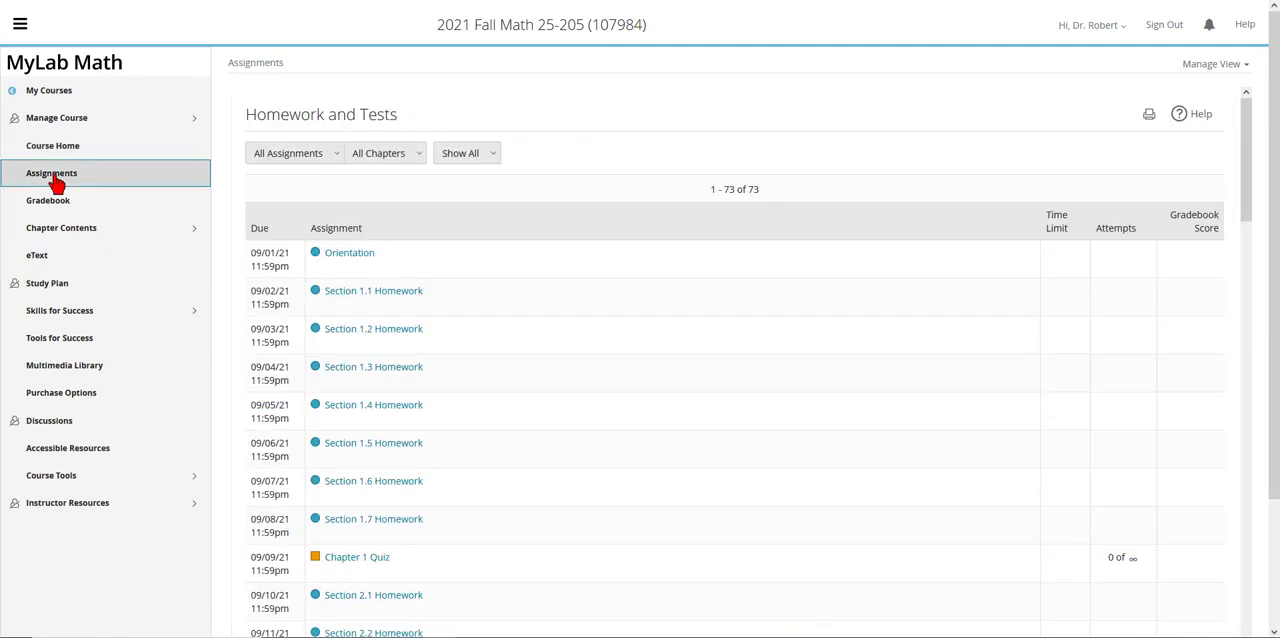
pyautogui.moveTo(295, 153)
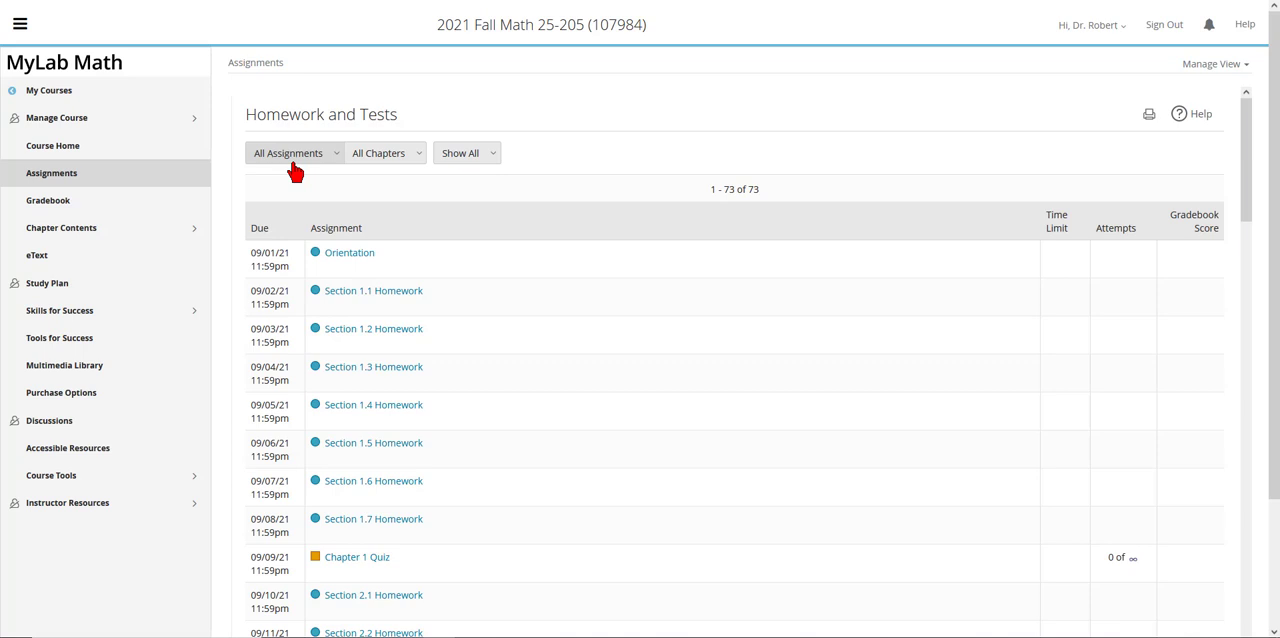
pyautogui.moveTo(303, 168)
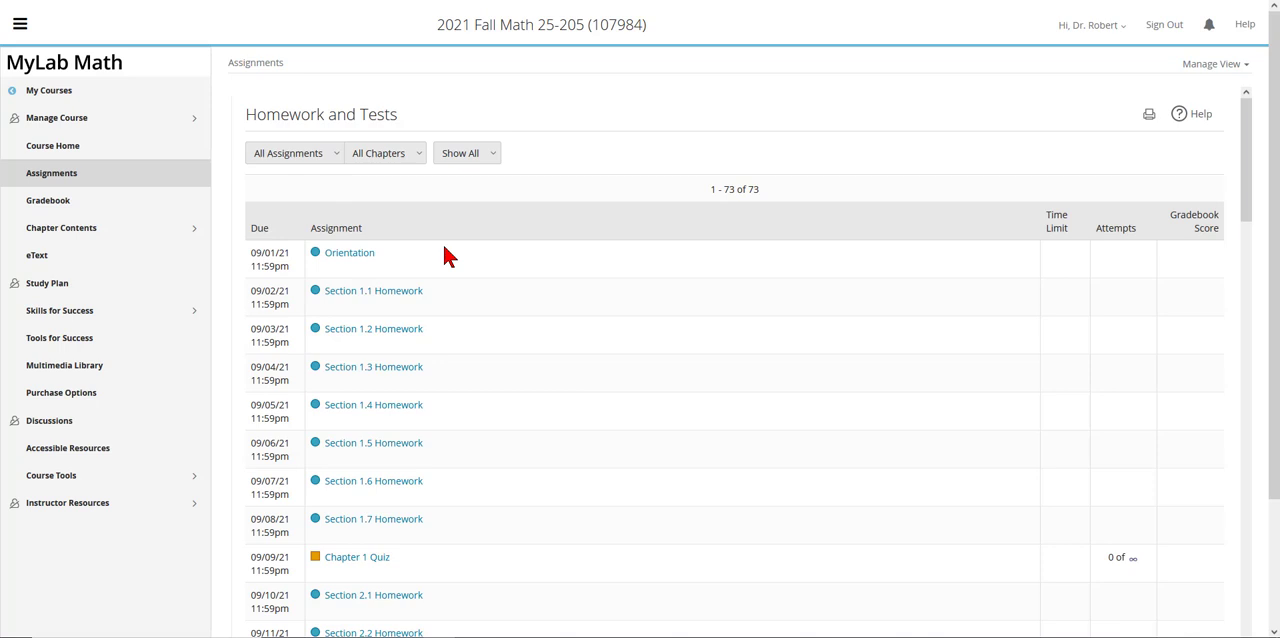
pyautogui.moveTo(415, 481)
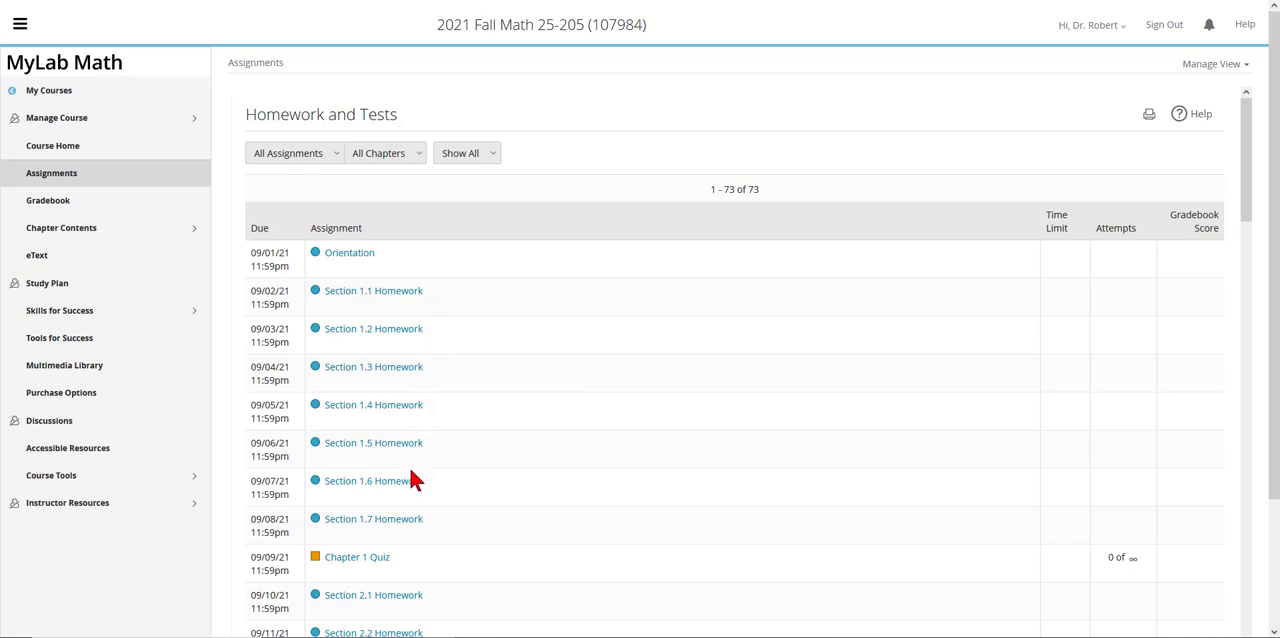
pyautogui.moveTo(393, 570)
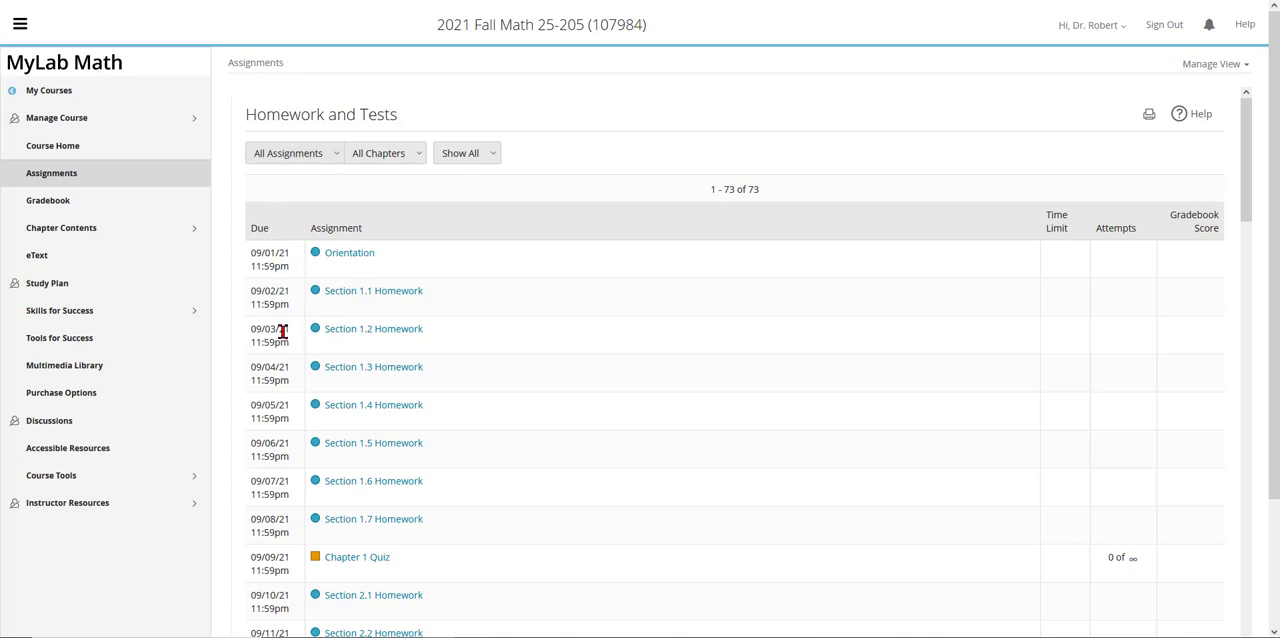
pyautogui.moveTo(285, 420)
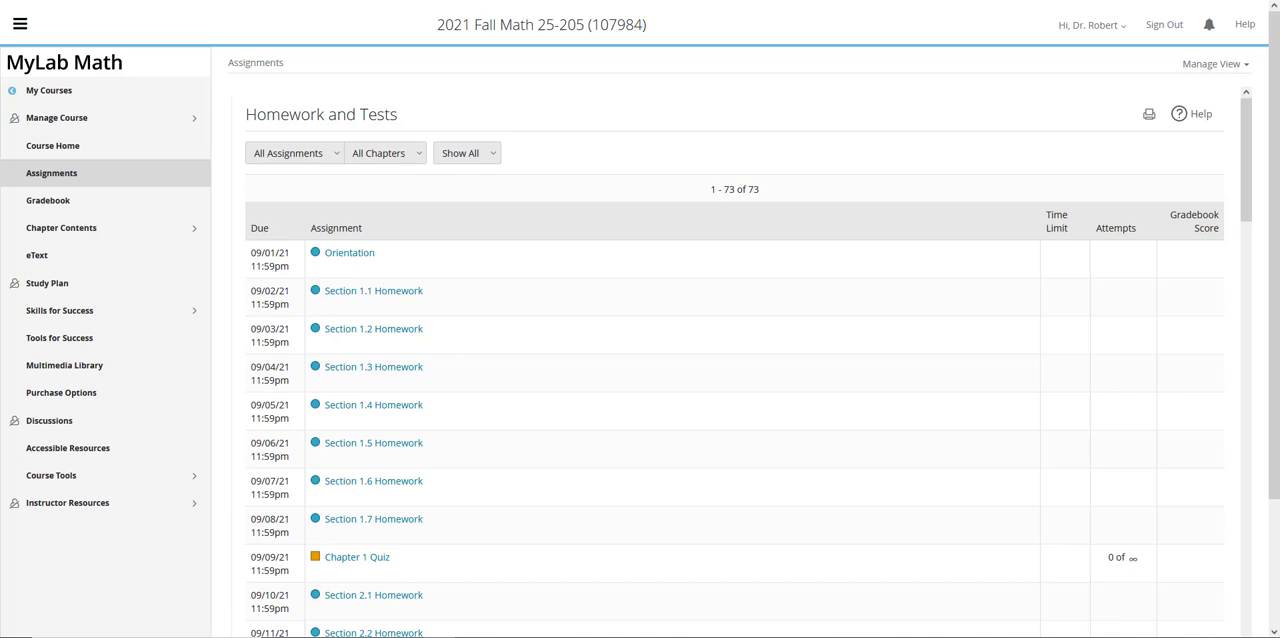
# - Scroll the assignment list down to the Chapter 4 Quiz, Midterm Exam and Section 5 rows
pyautogui.scroll(-3)
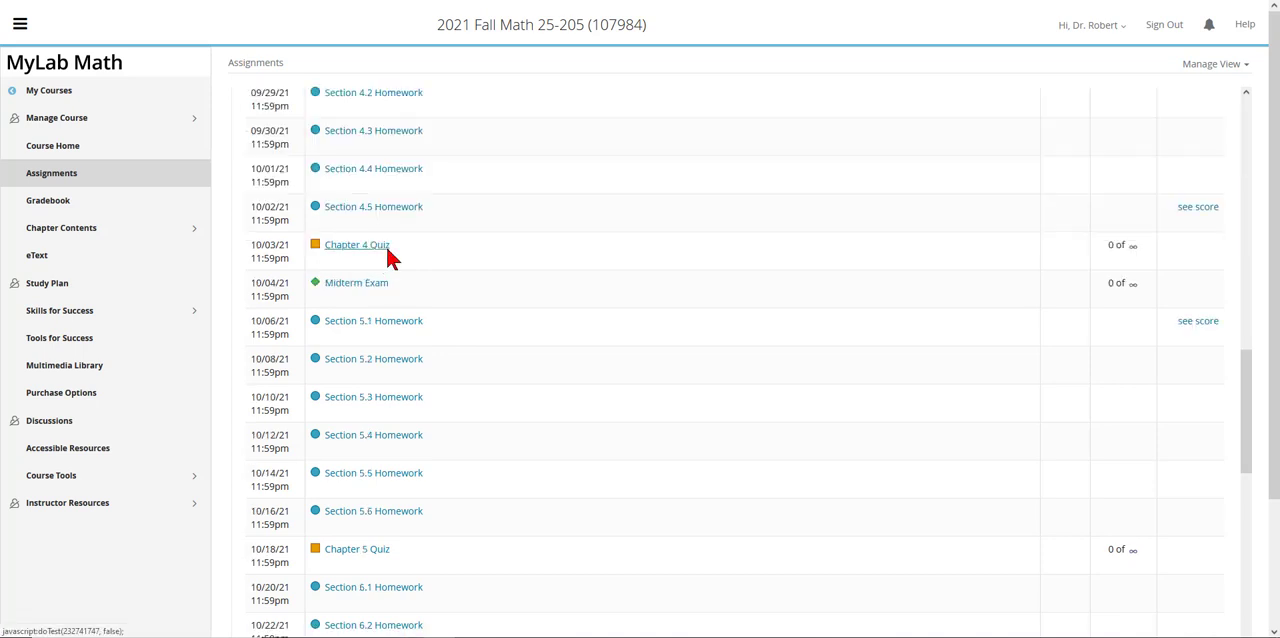
pyautogui.moveTo(356, 297)
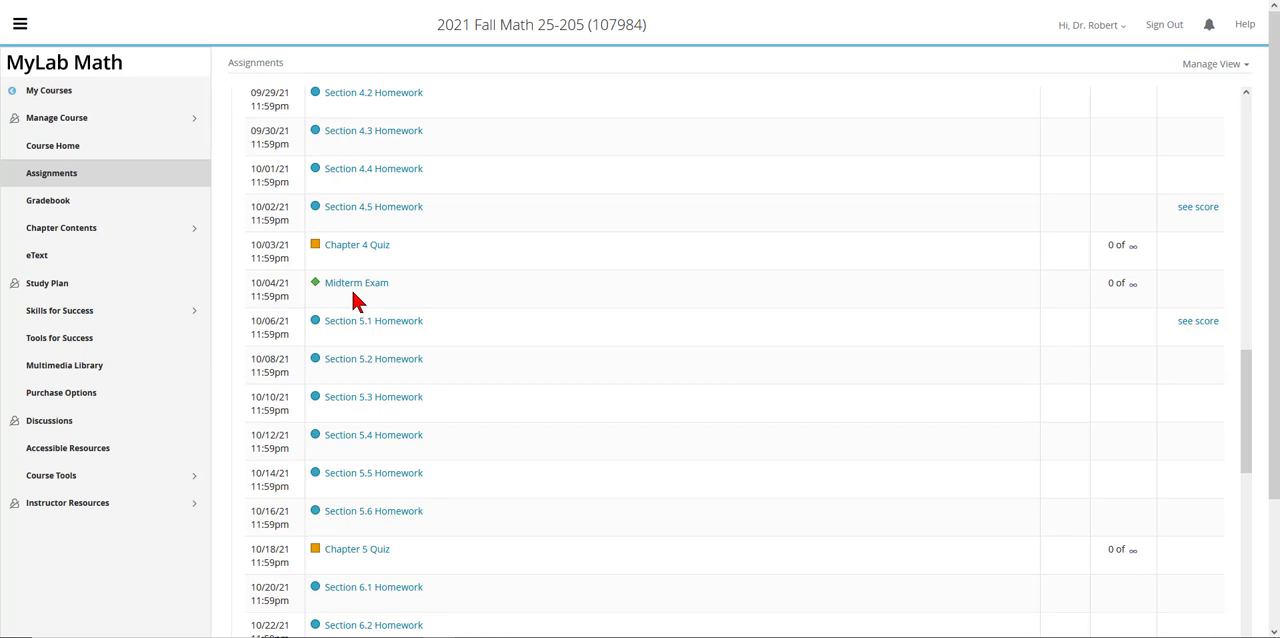
pyautogui.moveTo(296, 343)
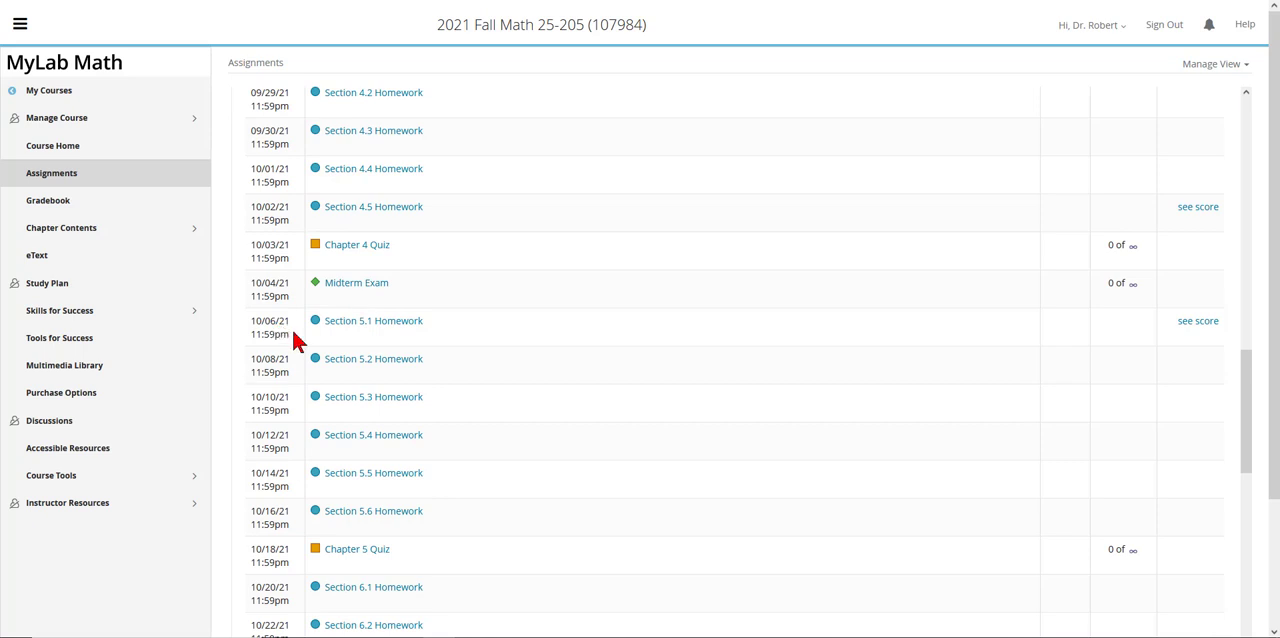
pyautogui.moveTo(296, 375)
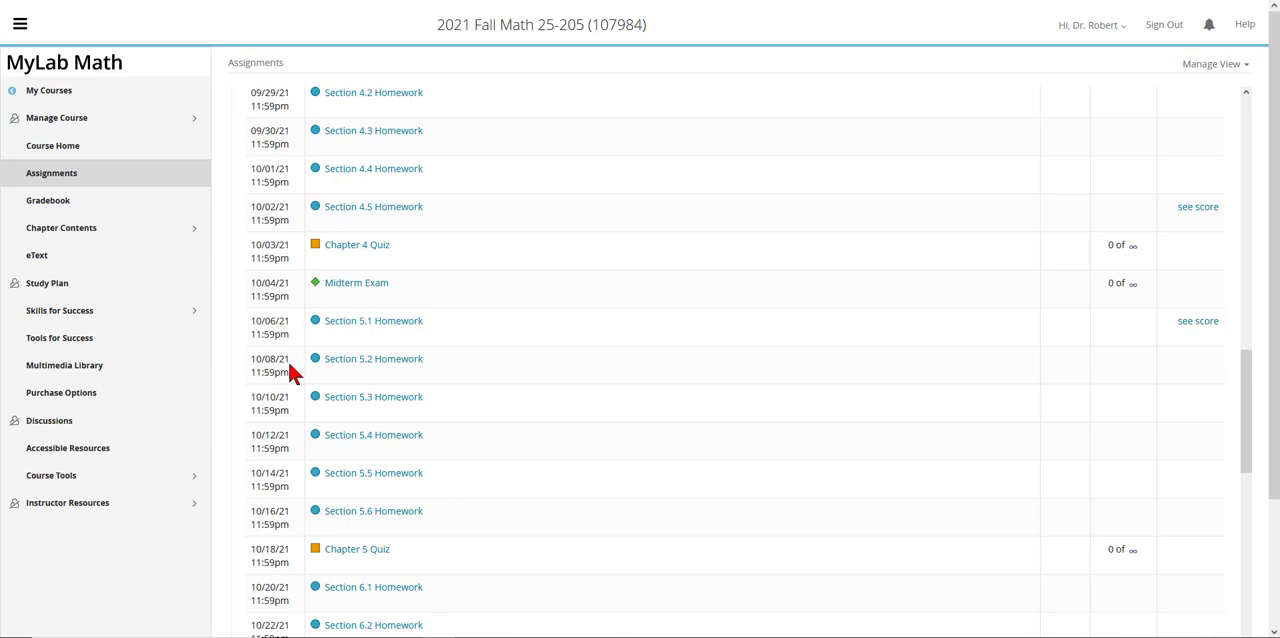
pyautogui.moveTo(312, 345)
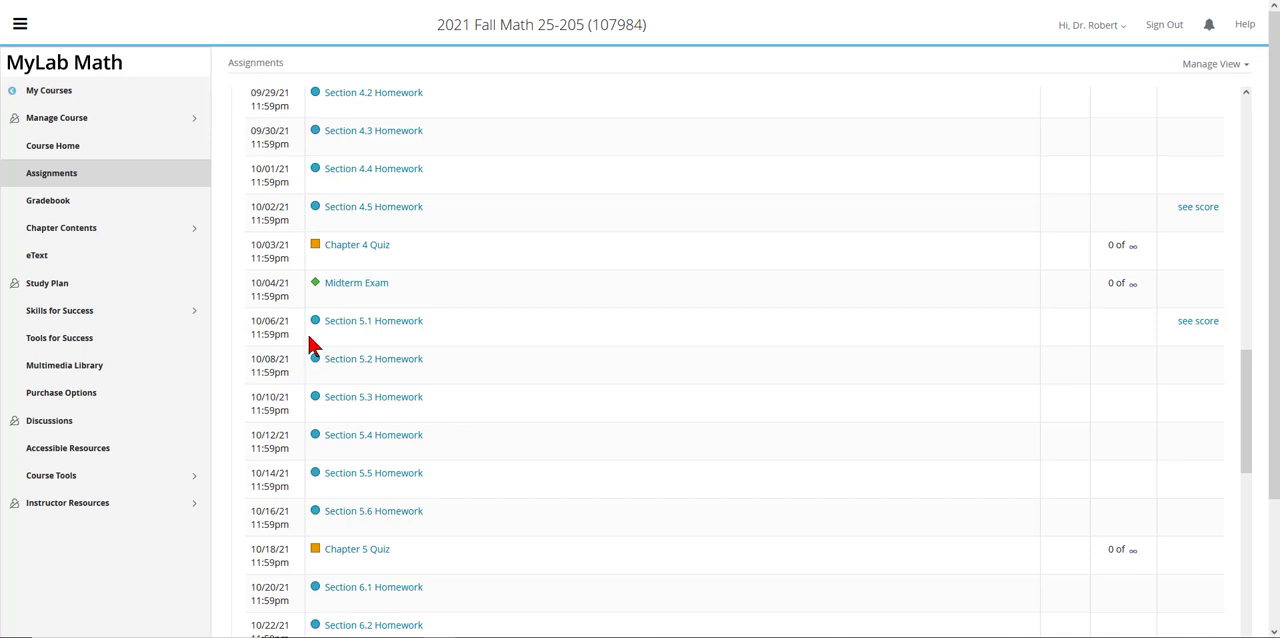
pyautogui.moveTo(300, 345)
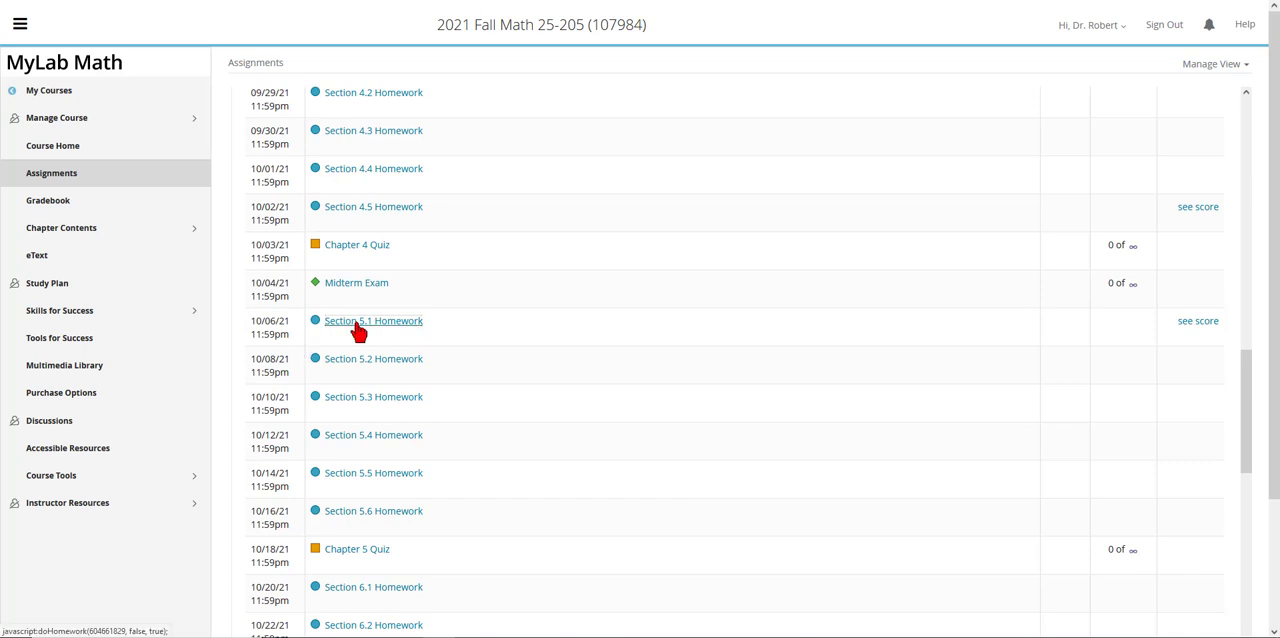
# - Open Section 5.1 Homework Question 1 and show its Get More Help options
pyautogui.click(373, 320)
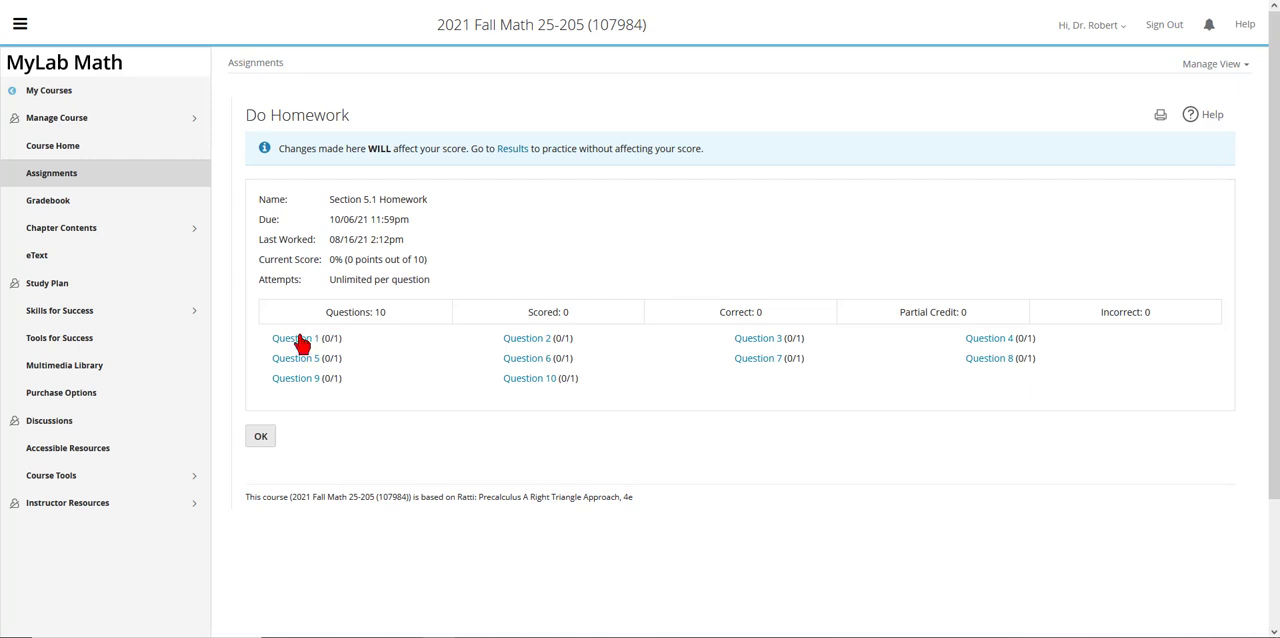
pyautogui.click(291, 337)
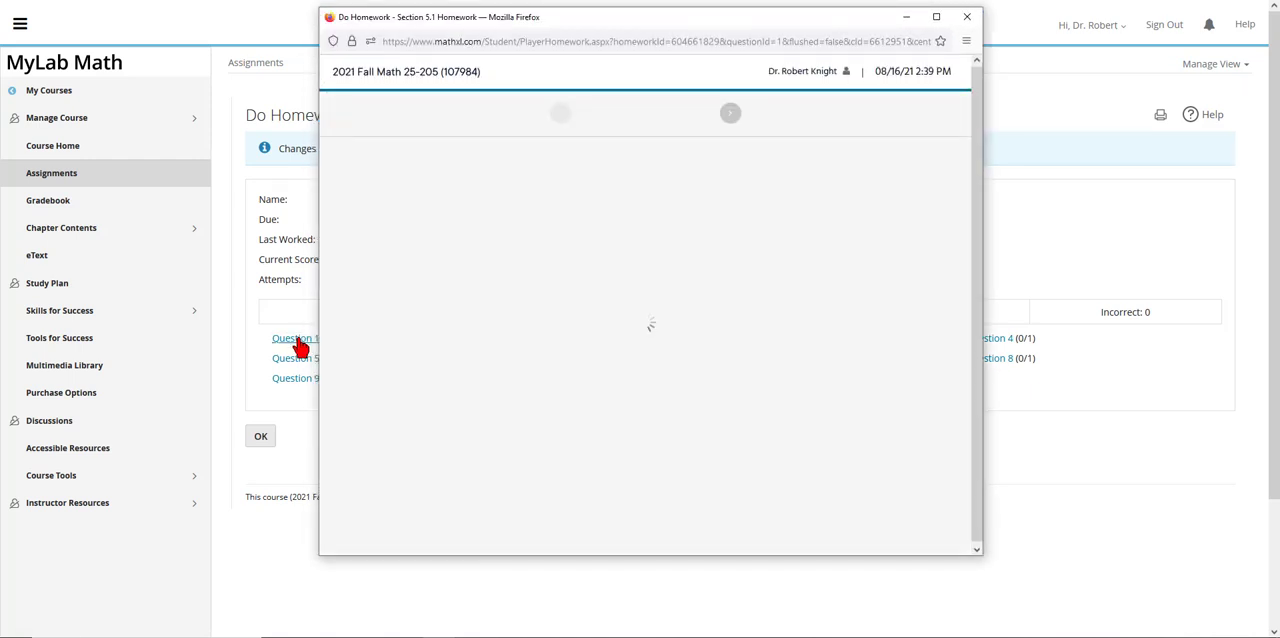
pyautogui.click(296, 338)
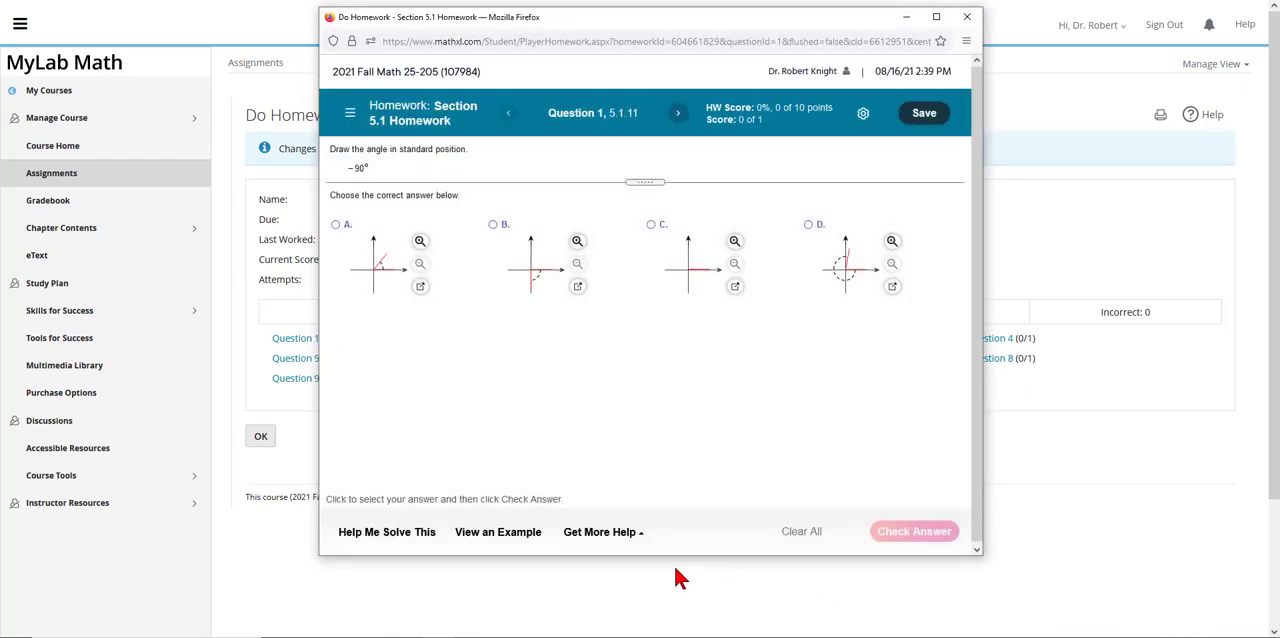
pyautogui.moveTo(386, 531)
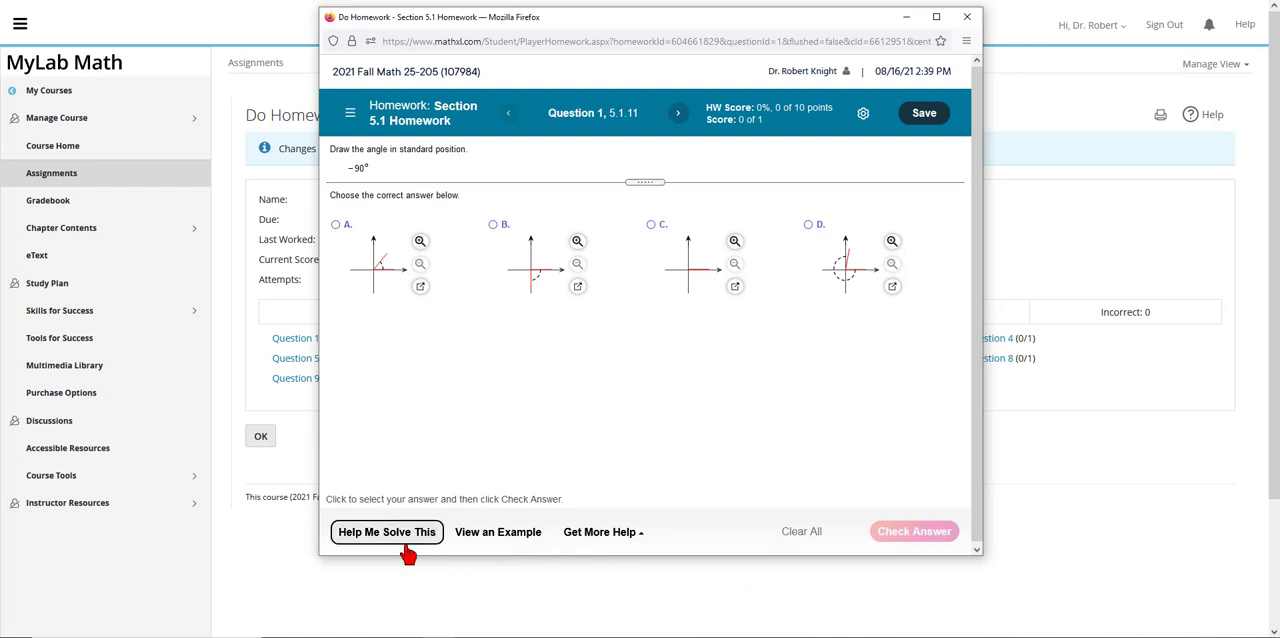
pyautogui.moveTo(595, 548)
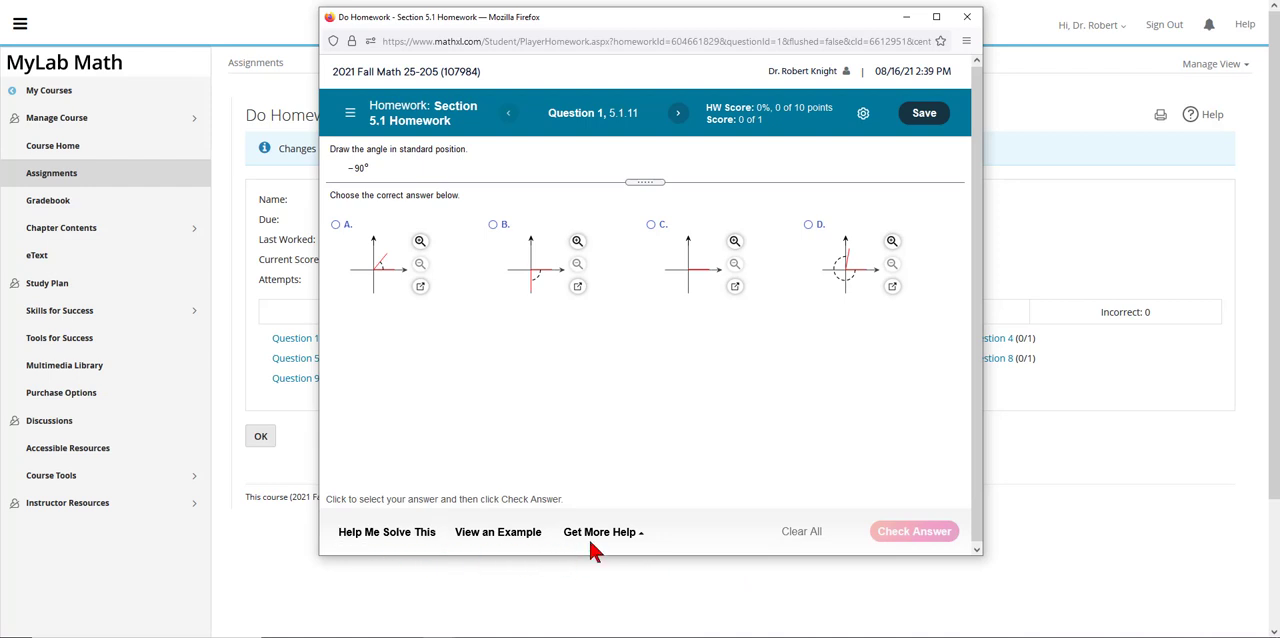
pyautogui.moveTo(655, 505)
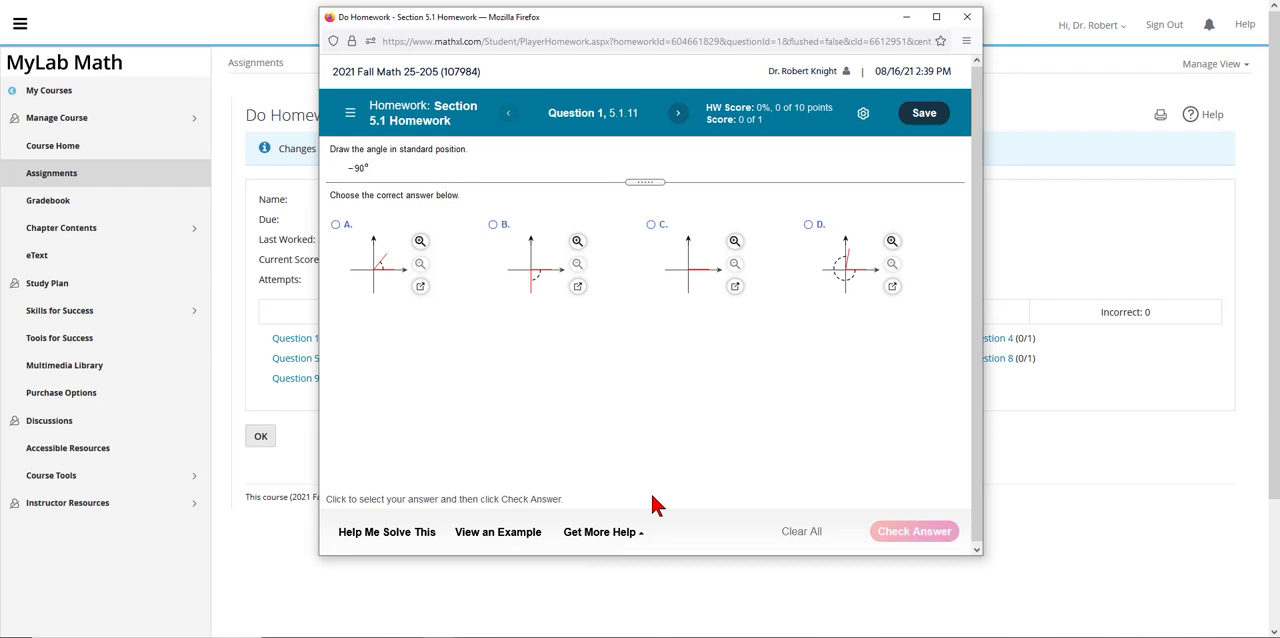
pyautogui.click(600, 531)
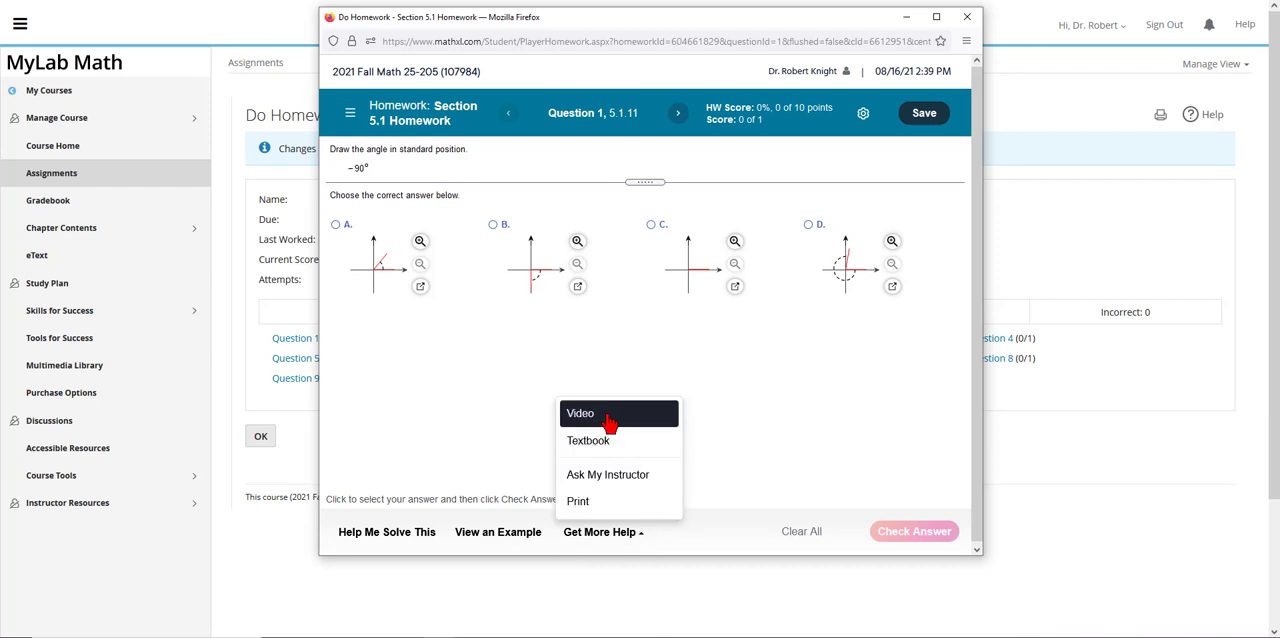
pyautogui.moveTo(588, 441)
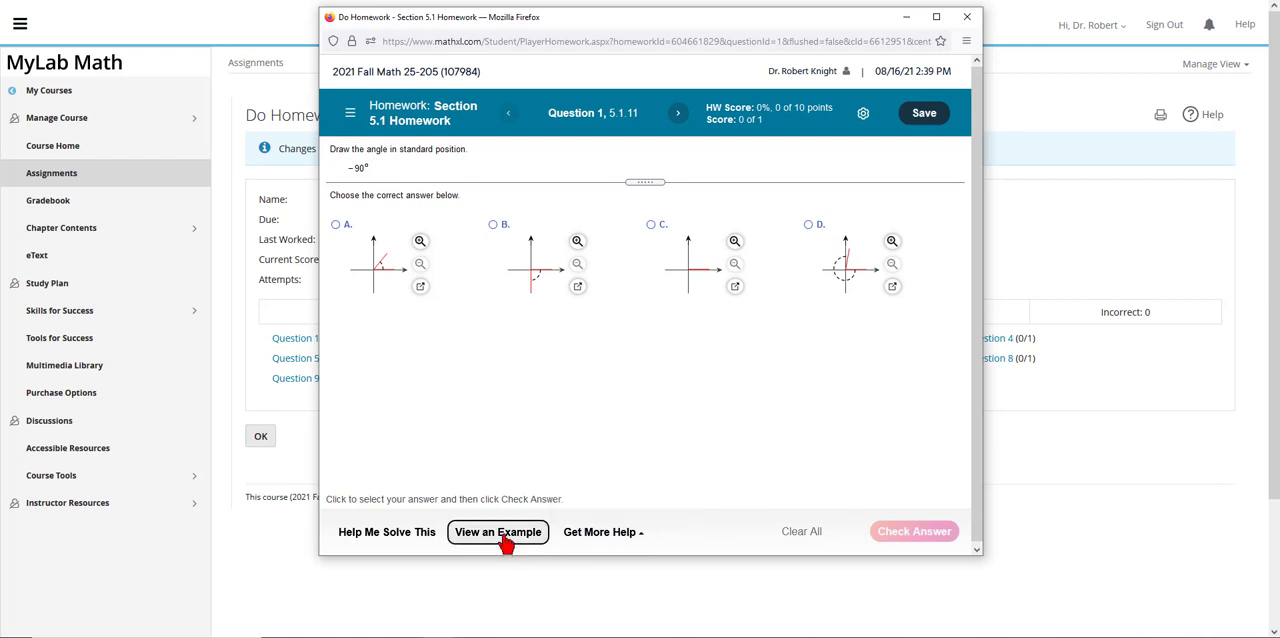
# - View the worked example for drawing −150°, reveal all parts, and start printing it
pyautogui.click(497, 531)
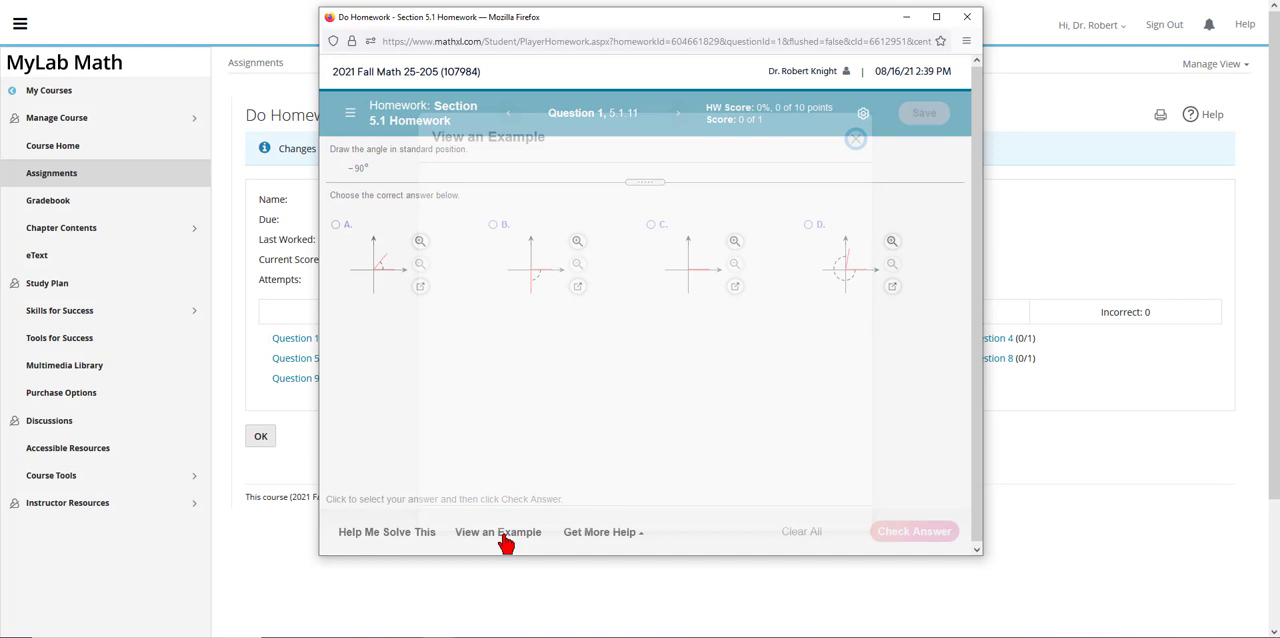
pyautogui.click(498, 531)
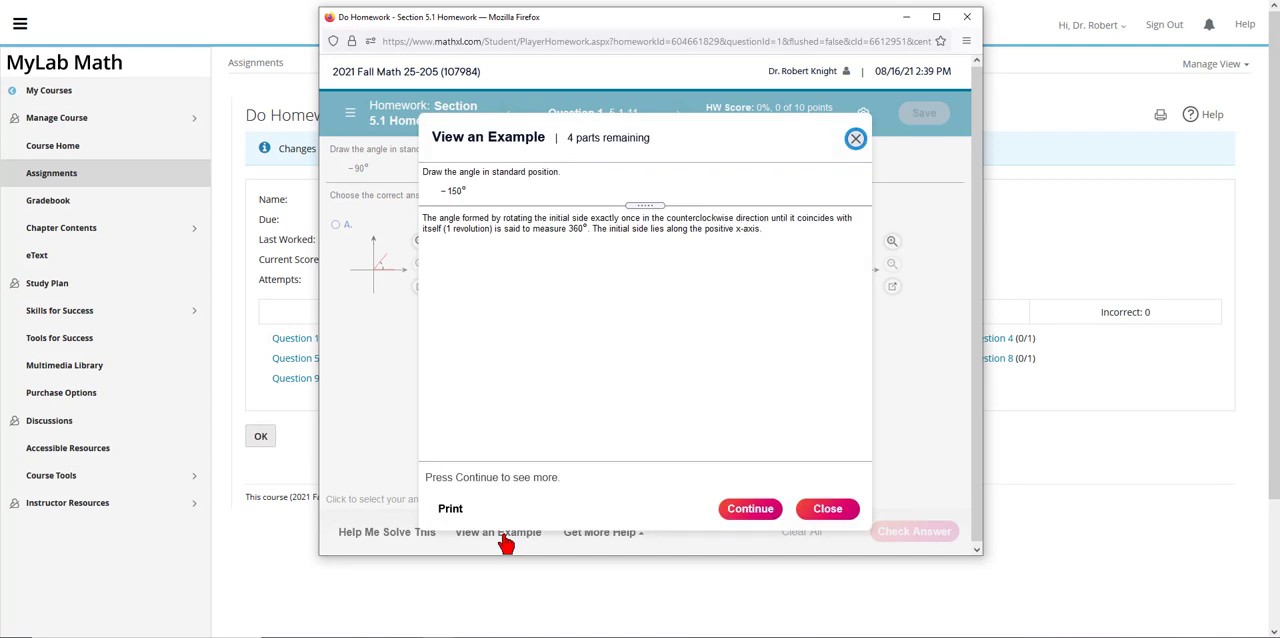
pyautogui.moveTo(353, 178)
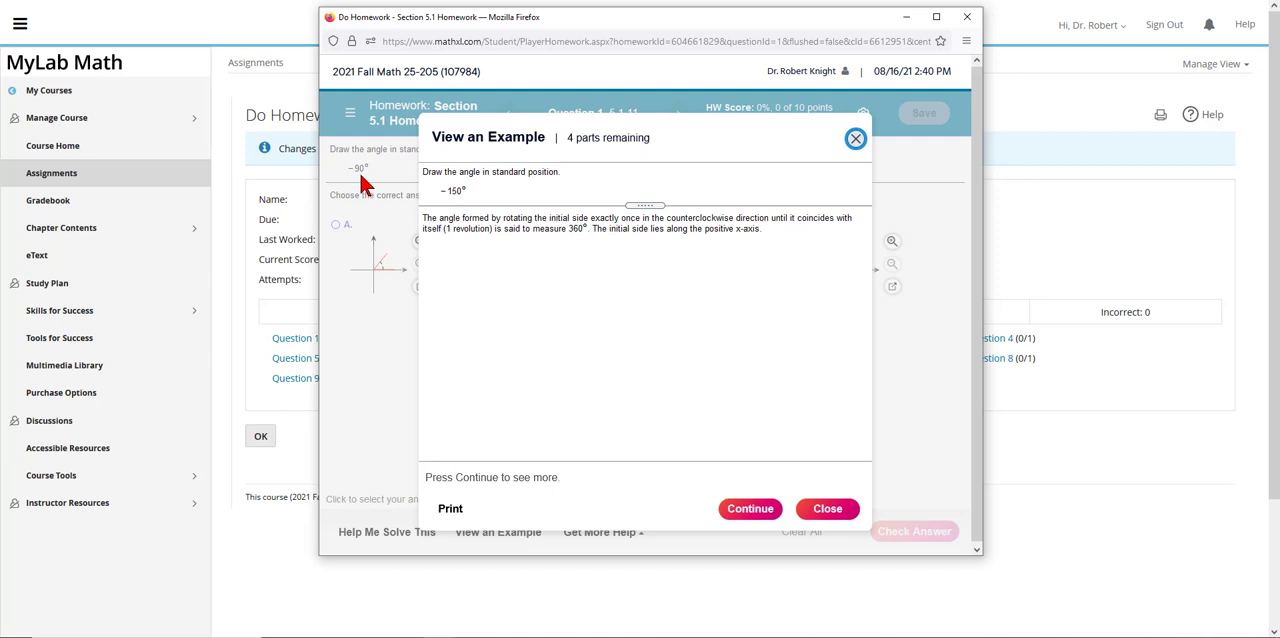
pyautogui.moveTo(785, 487)
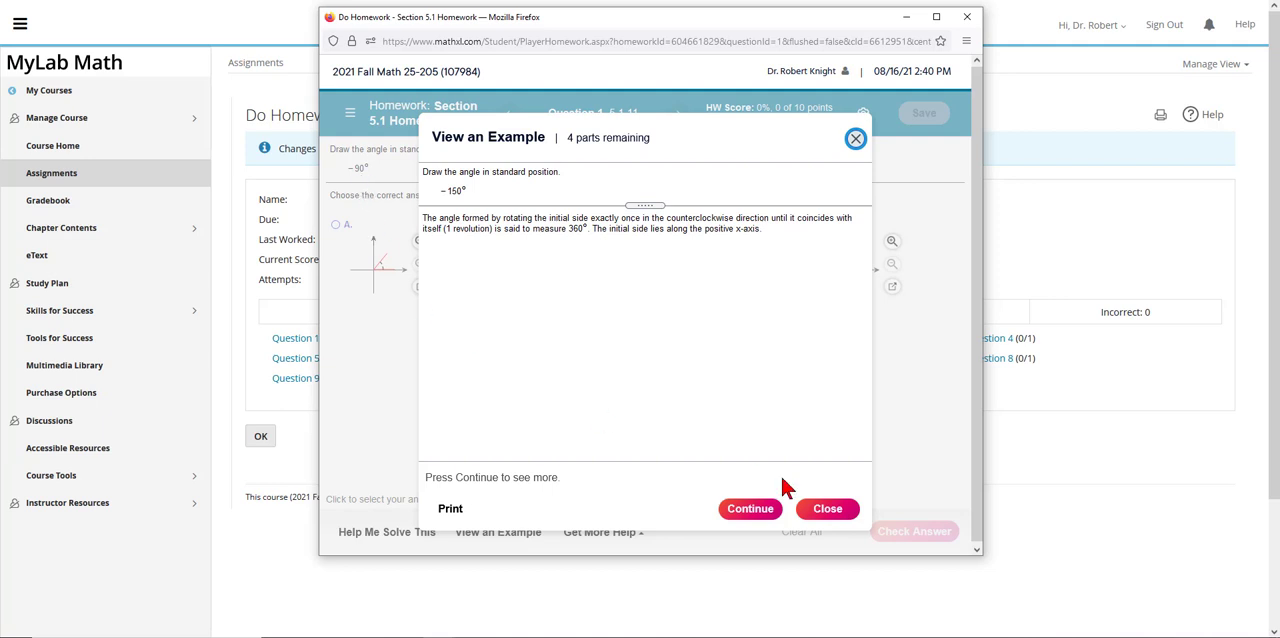
pyautogui.click(750, 508)
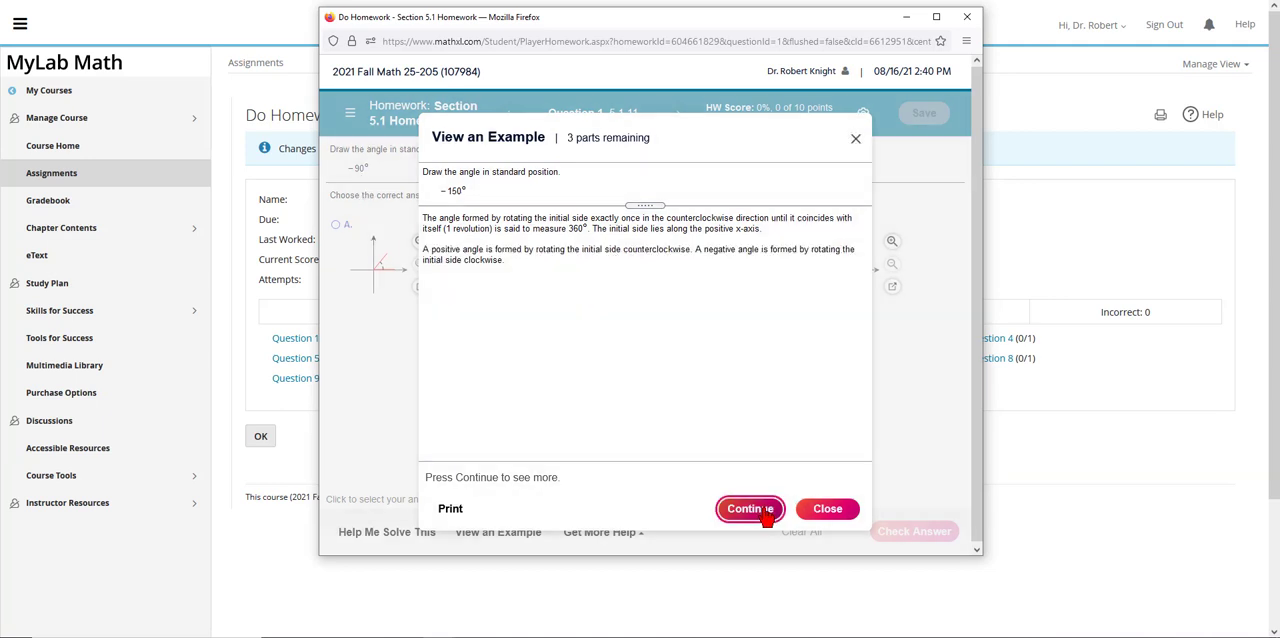
pyautogui.click(749, 508)
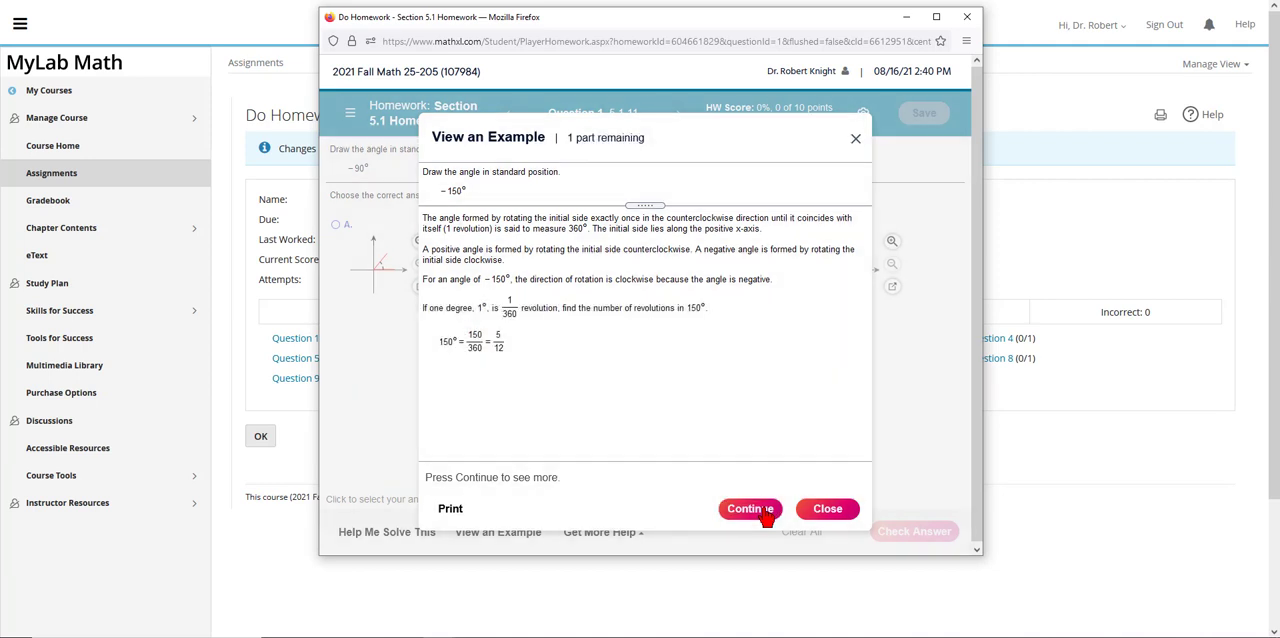
pyautogui.click(749, 508)
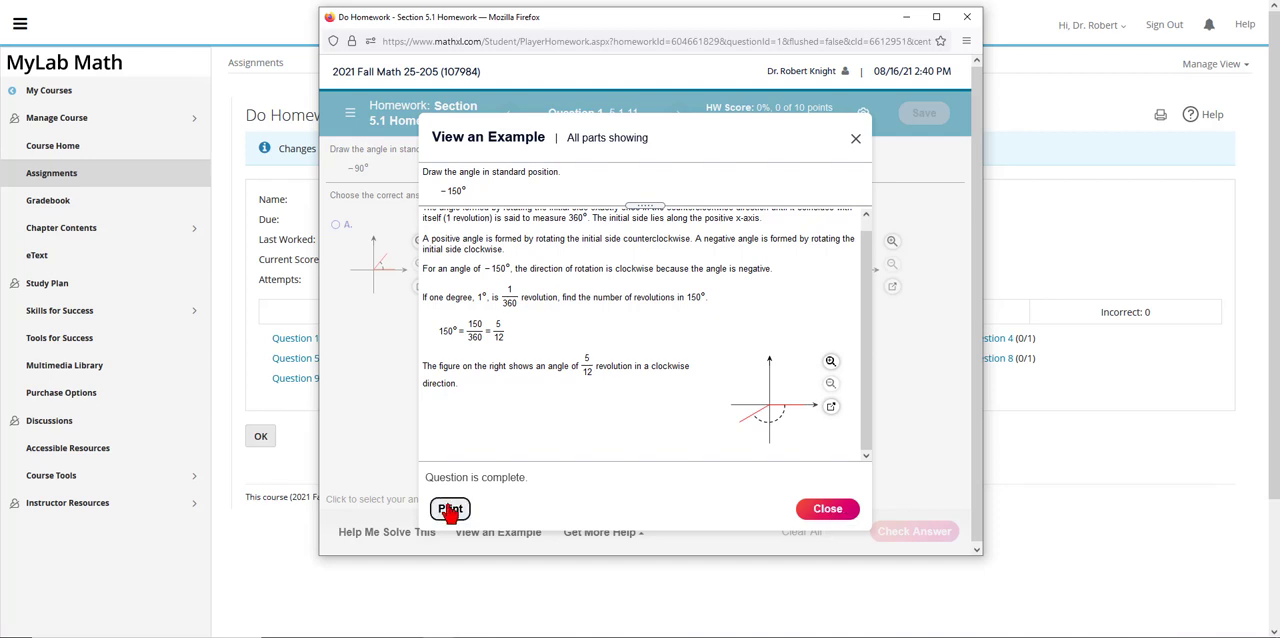
pyautogui.click(449, 509)
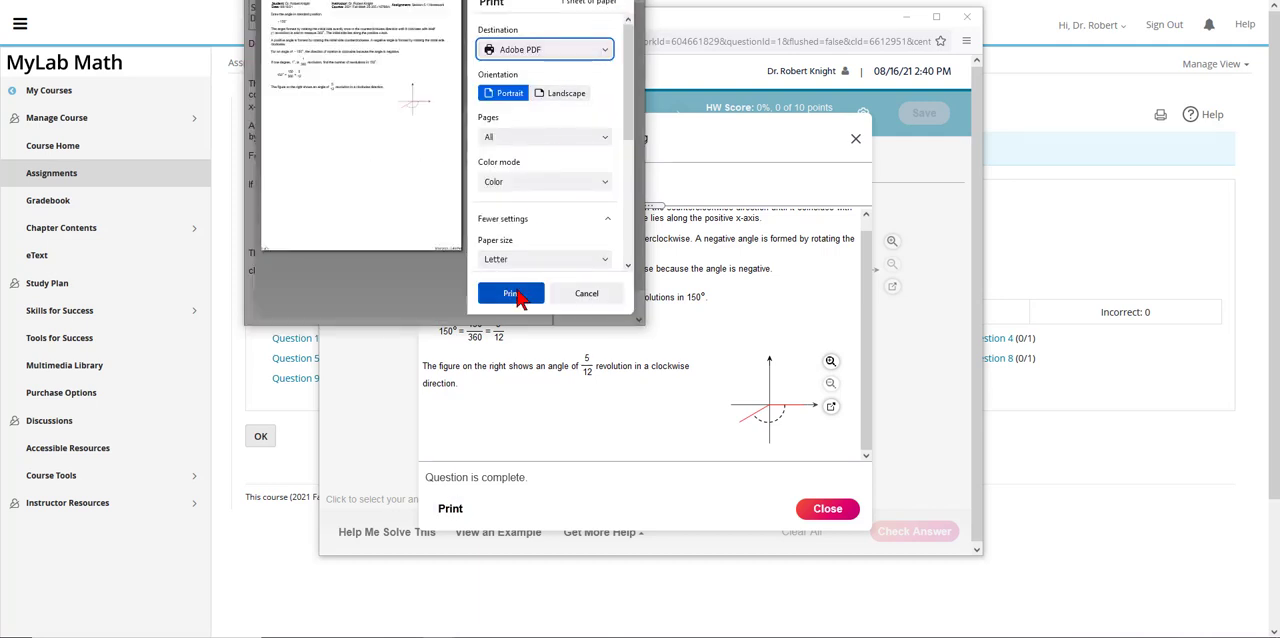
# - Print the worked example to Adobe PDF, bringing up the save-file window
pyautogui.click(511, 293)
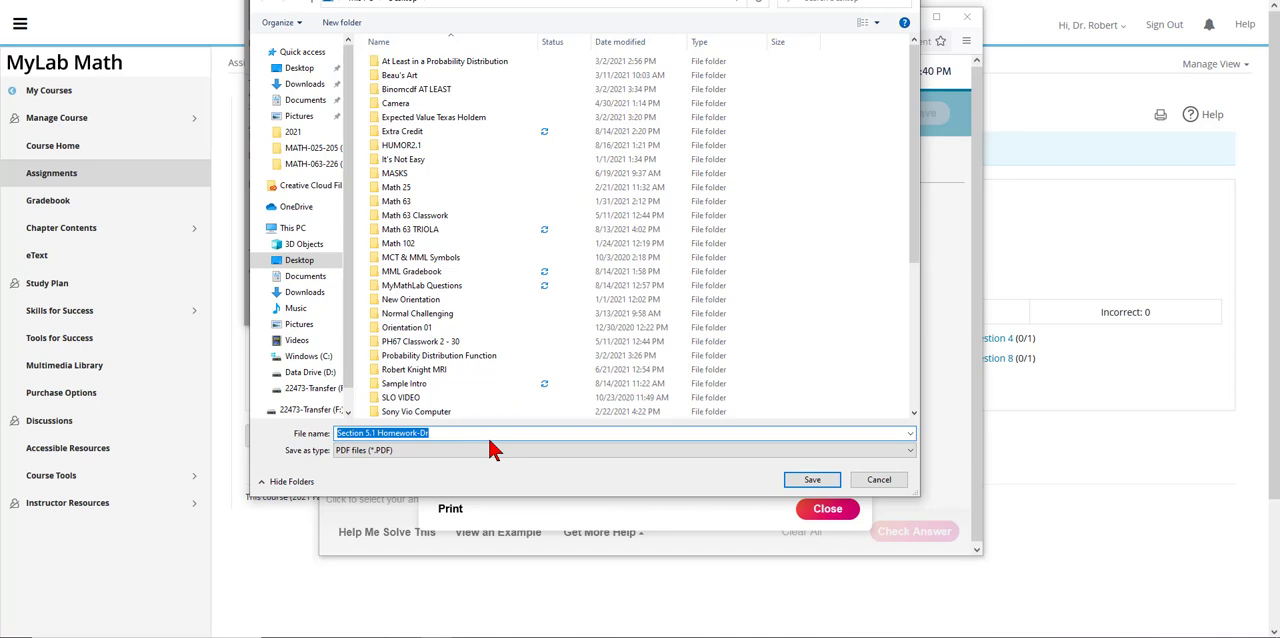
pyautogui.moveTo(447, 448)
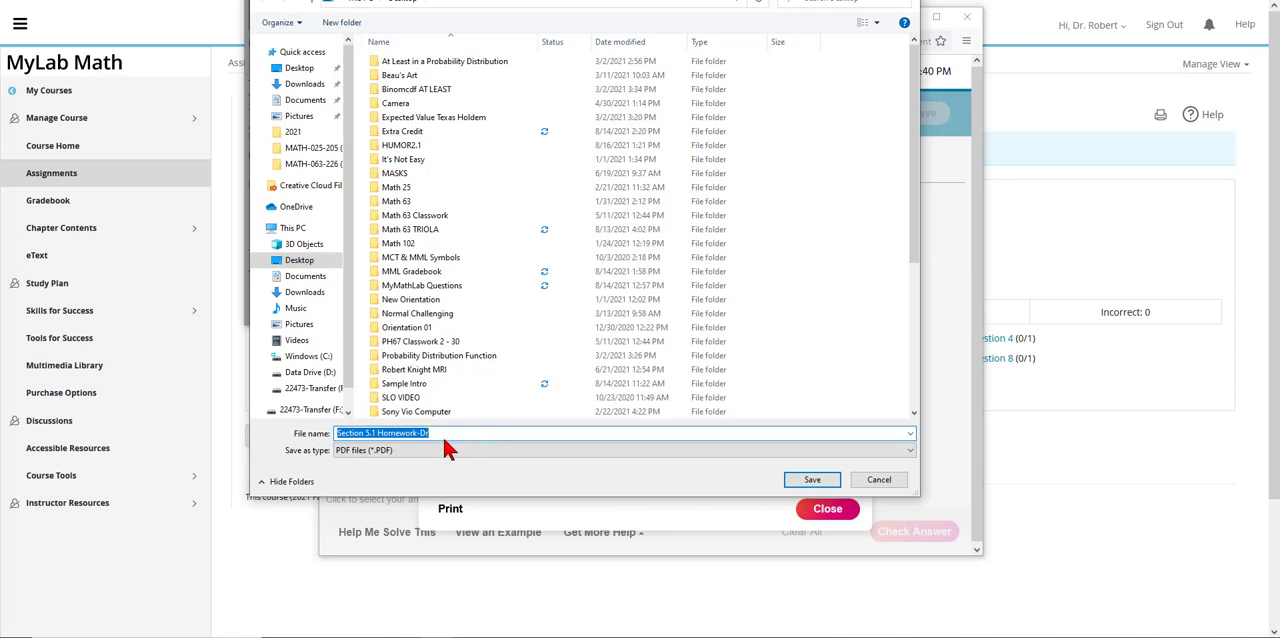
pyautogui.moveTo(457, 450)
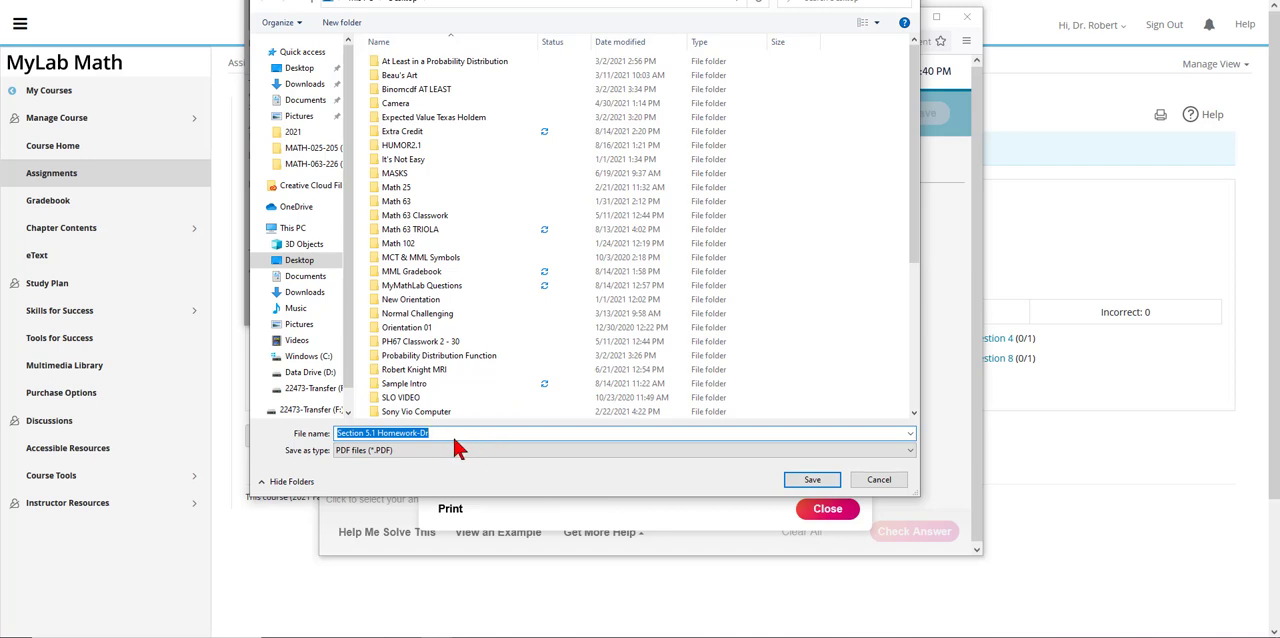
pyautogui.moveTo(760, 480)
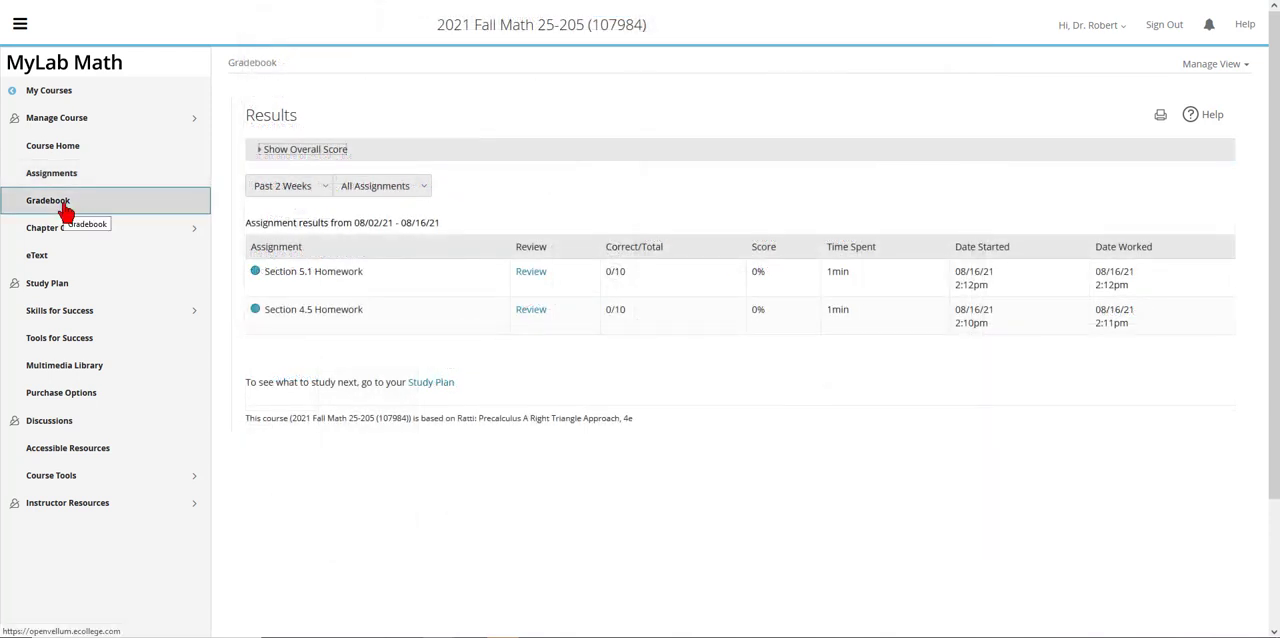
# - Reload Gradebook and show the overall score of 0 out of 30 points
pyautogui.click(47, 200)
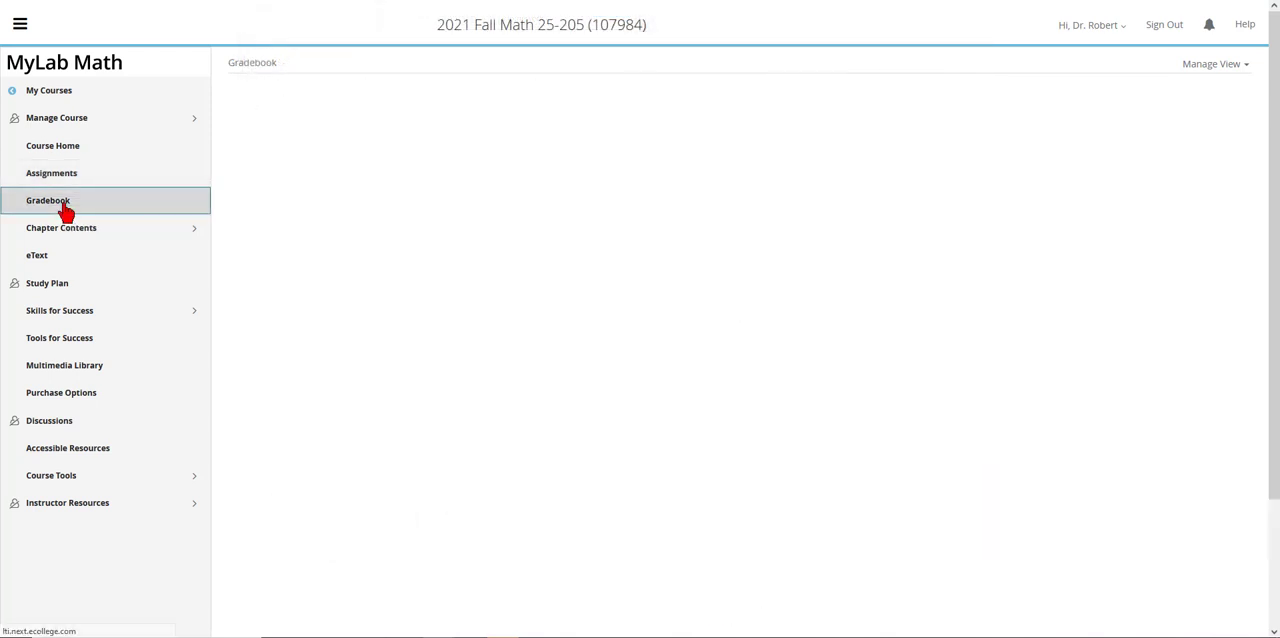
pyautogui.click(48, 200)
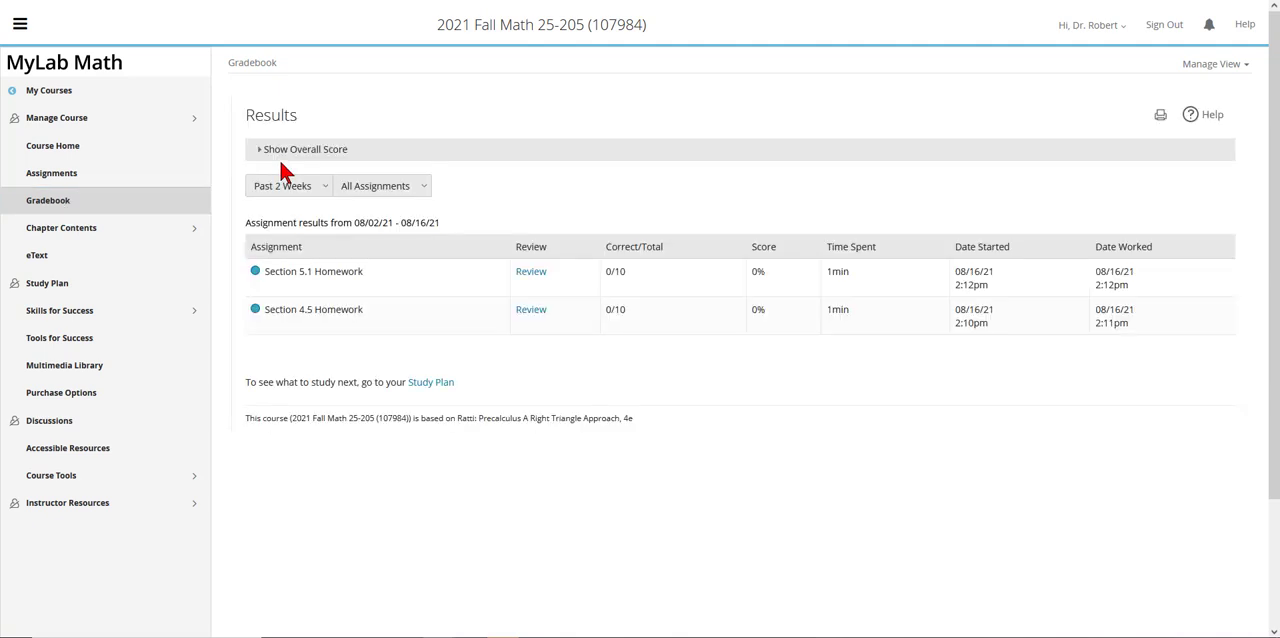
pyautogui.moveTo(393, 158)
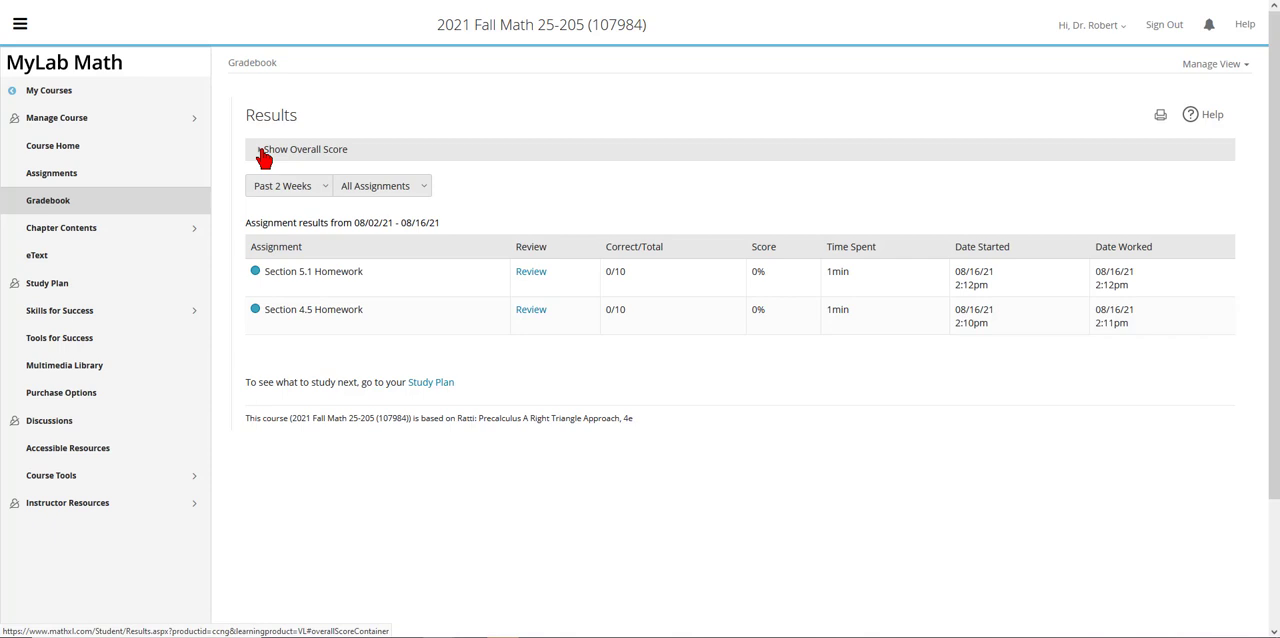
pyautogui.click(302, 149)
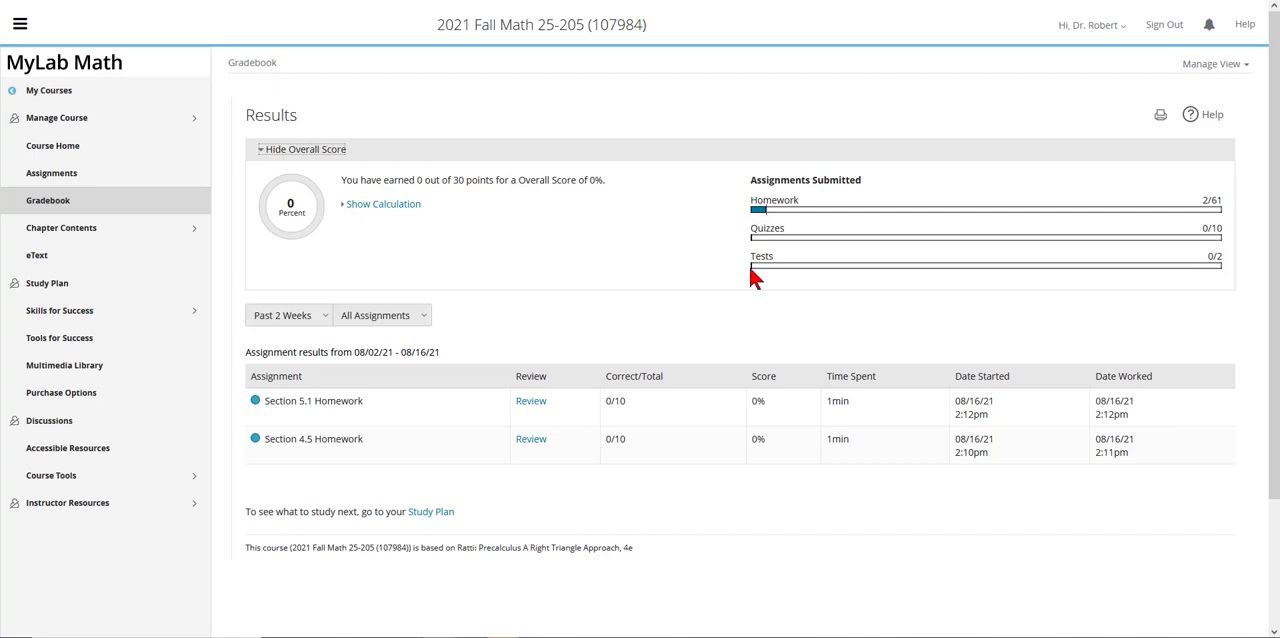
pyautogui.moveTo(805, 225)
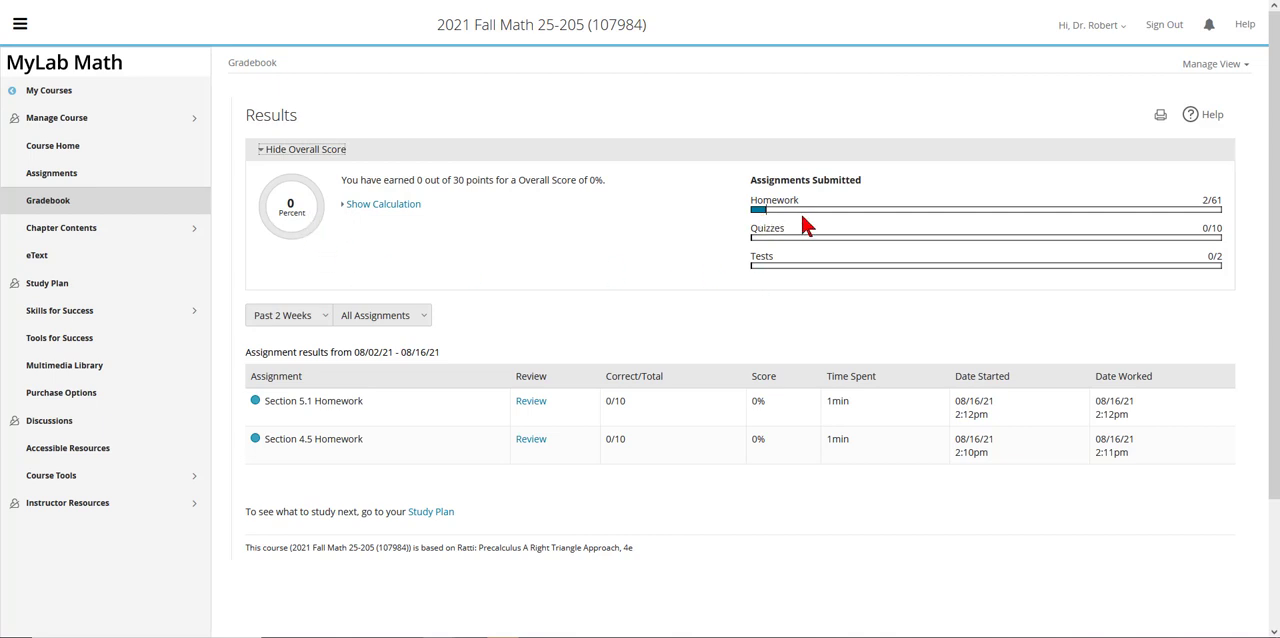
pyautogui.moveTo(812, 213)
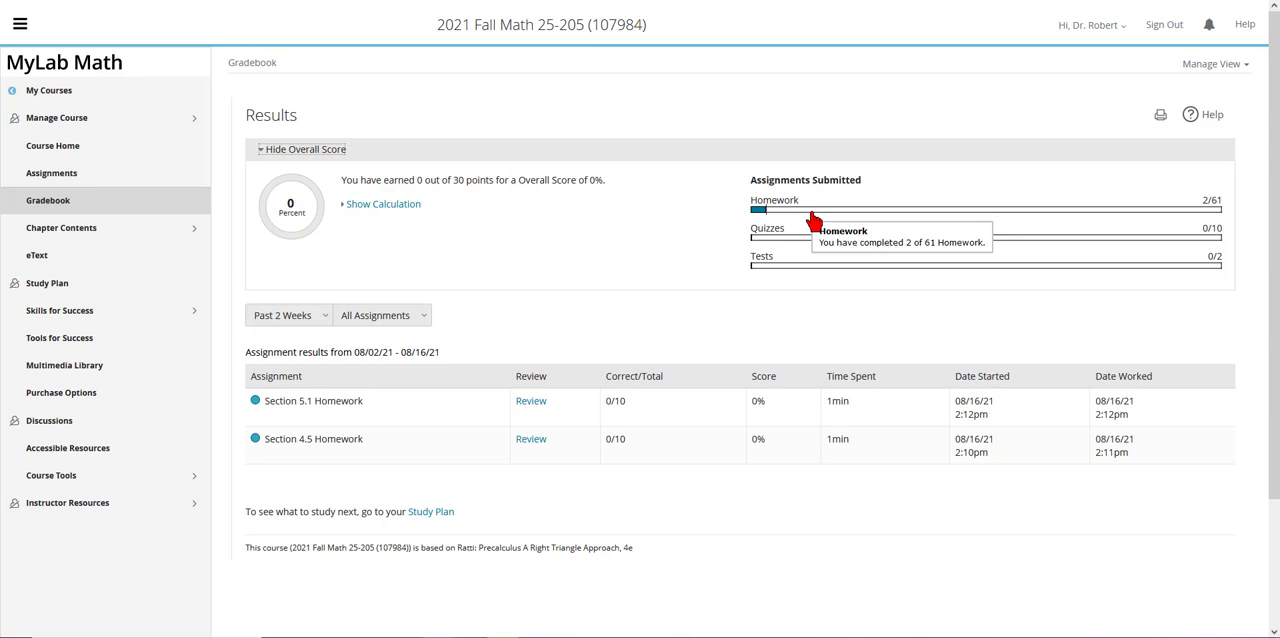
pyautogui.moveTo(835, 248)
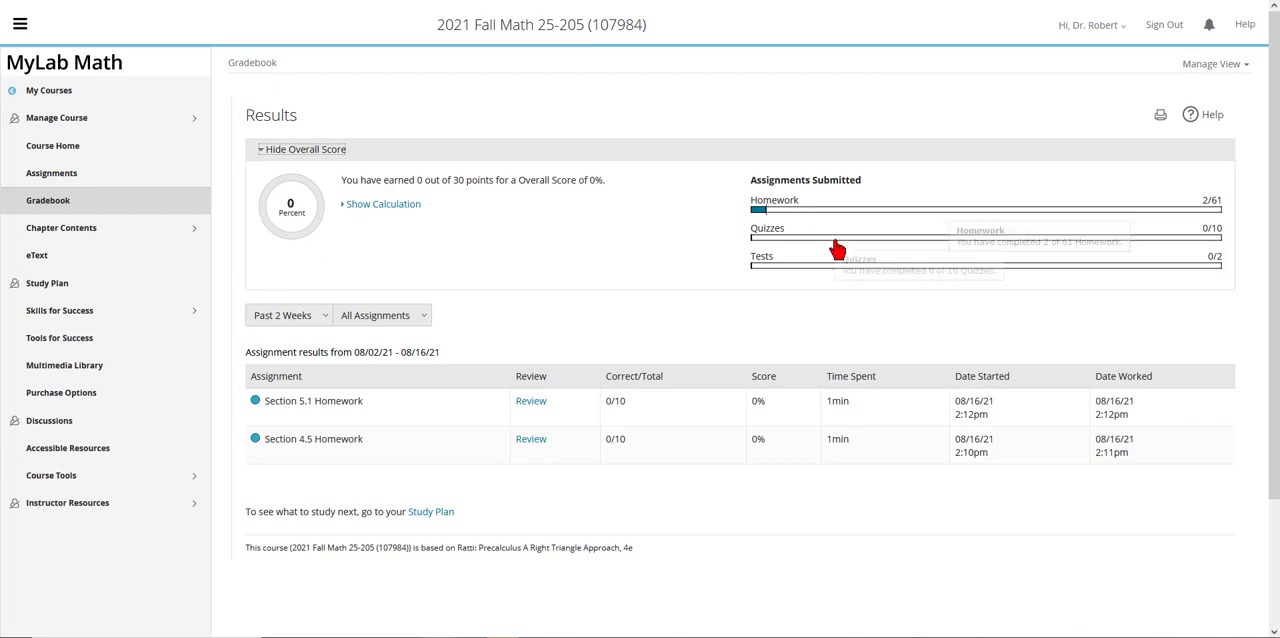
pyautogui.moveTo(298, 230)
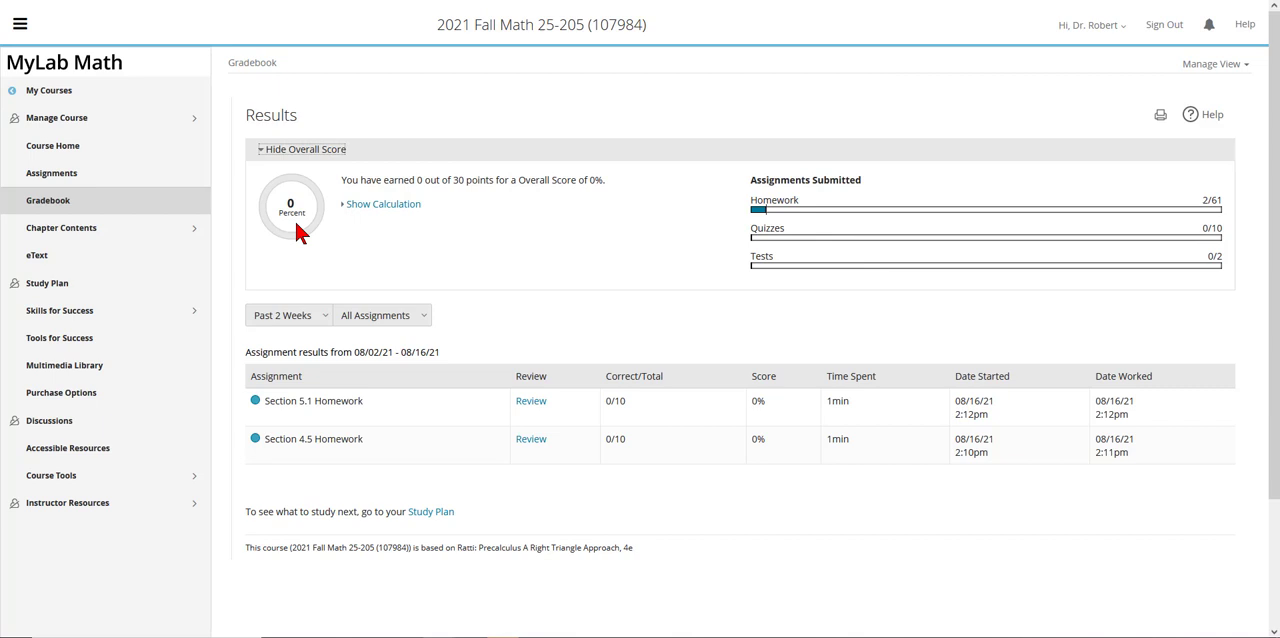
pyautogui.moveTo(978, 210)
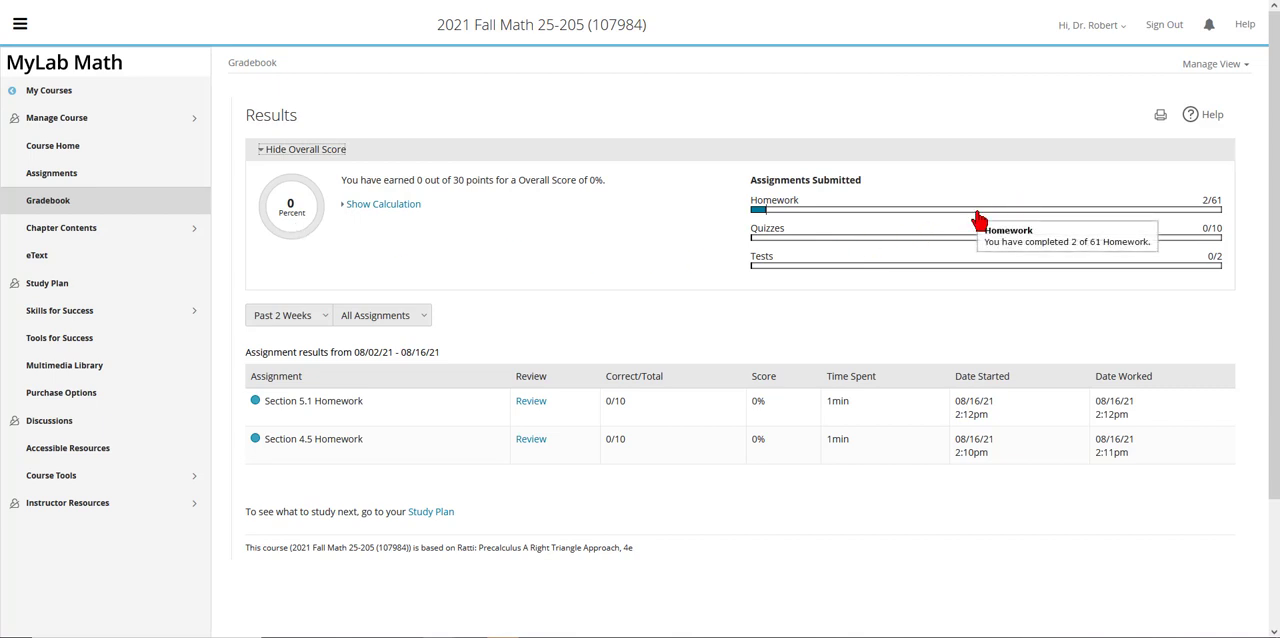
pyautogui.moveTo(978, 243)
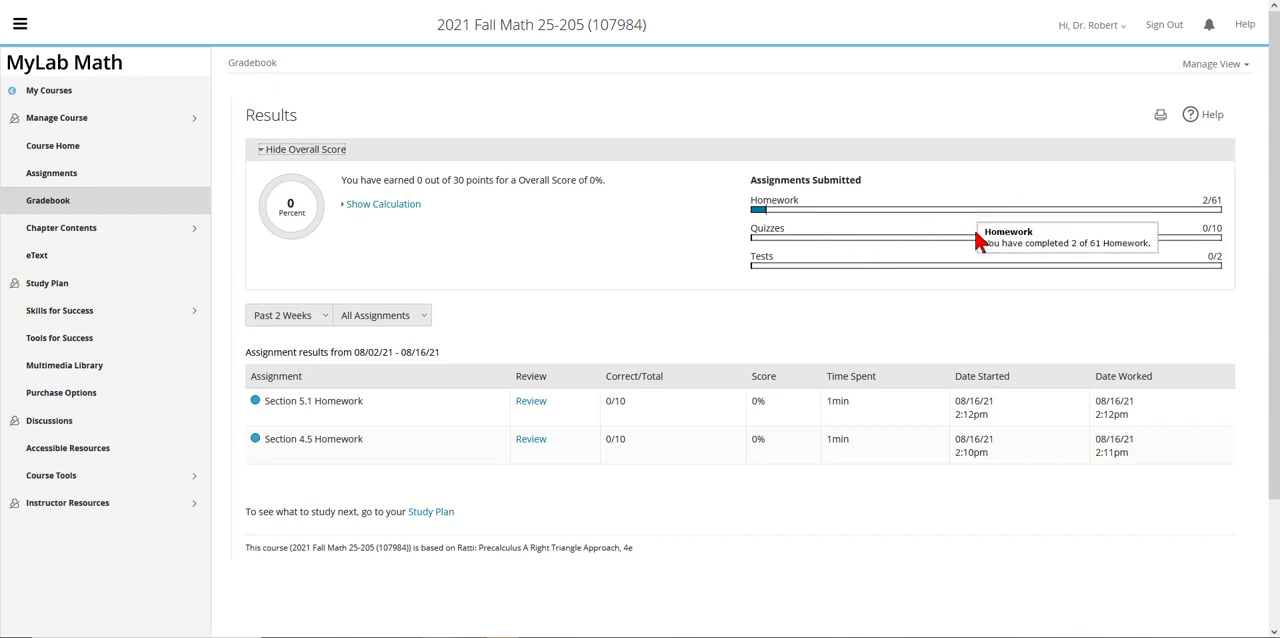
pyautogui.moveTo(980, 268)
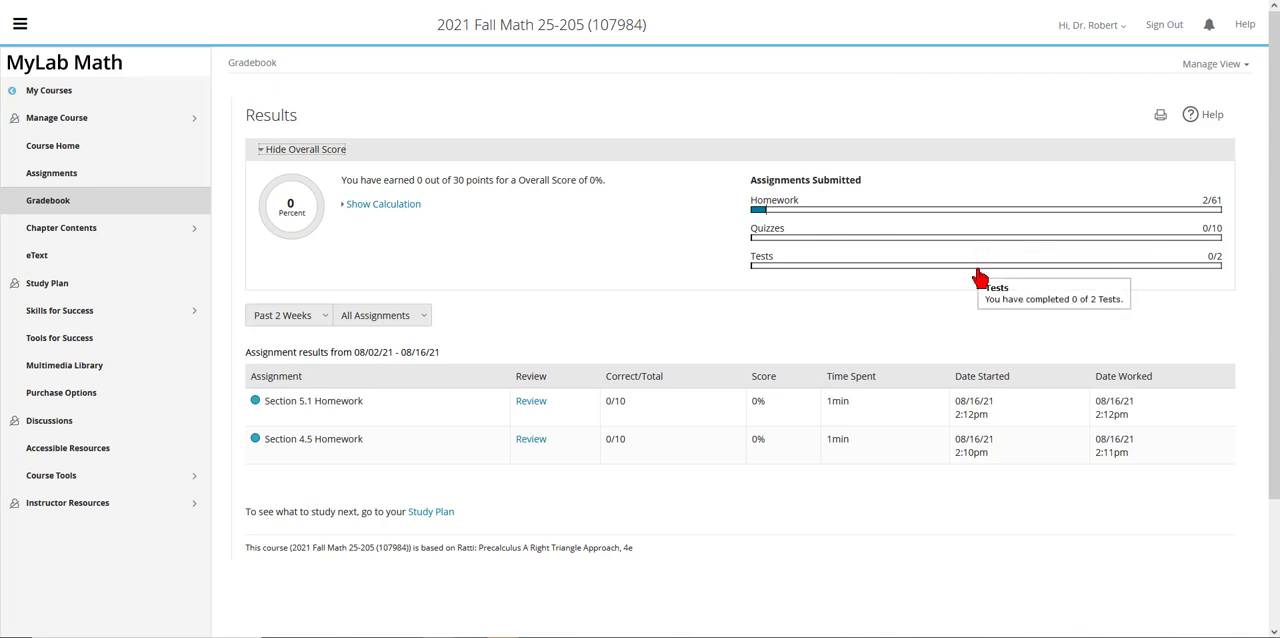
pyautogui.moveTo(310, 214)
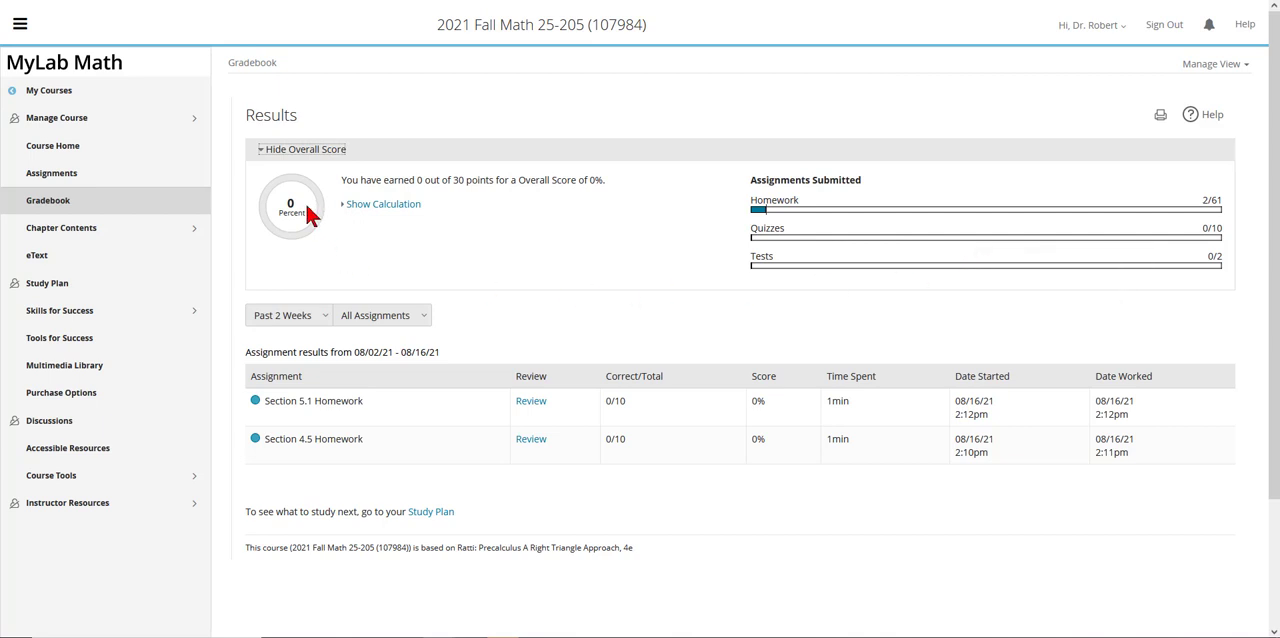
pyautogui.moveTo(968, 210)
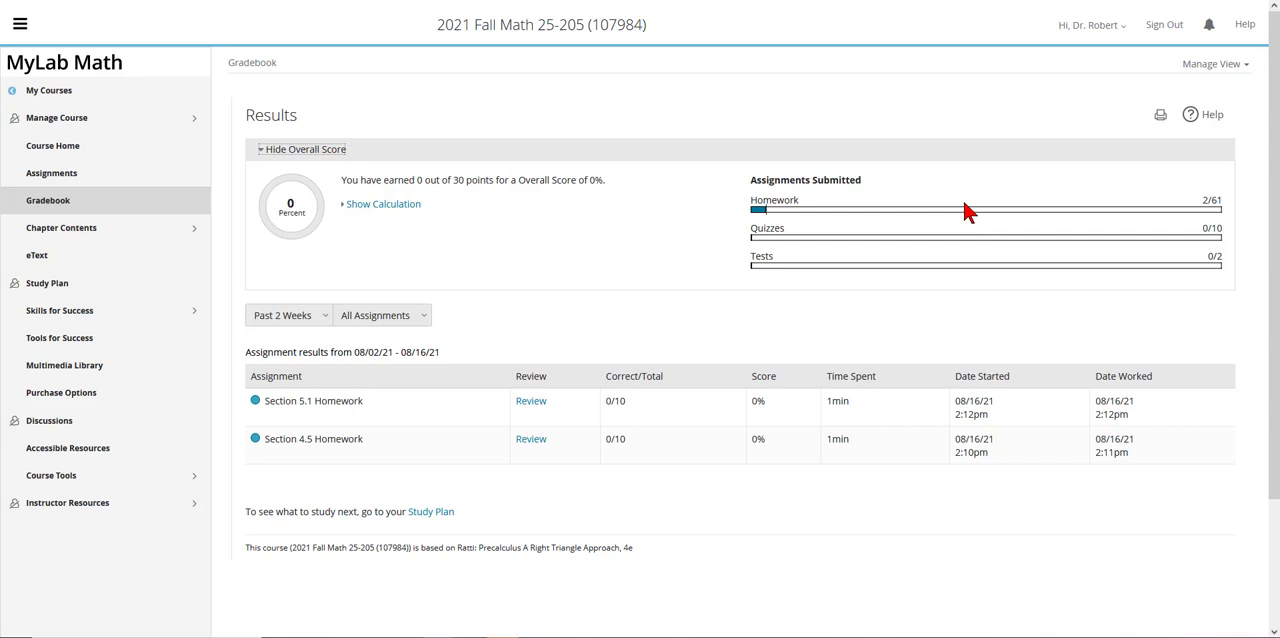
pyautogui.moveTo(1010, 265)
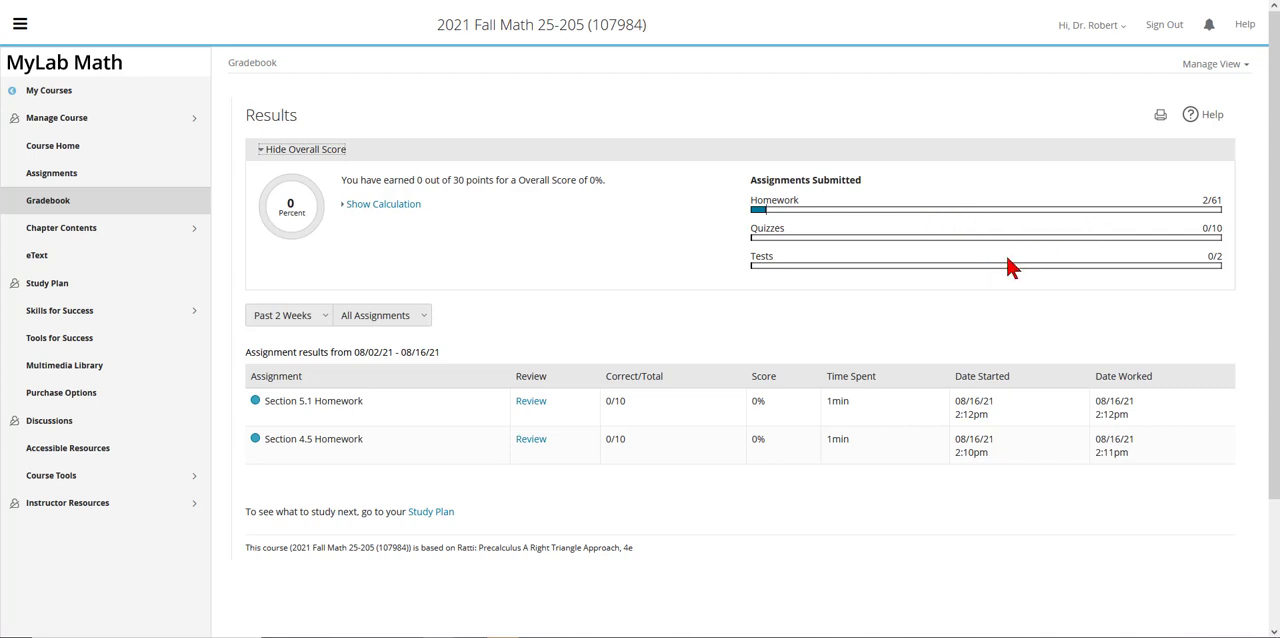
pyautogui.moveTo(918, 288)
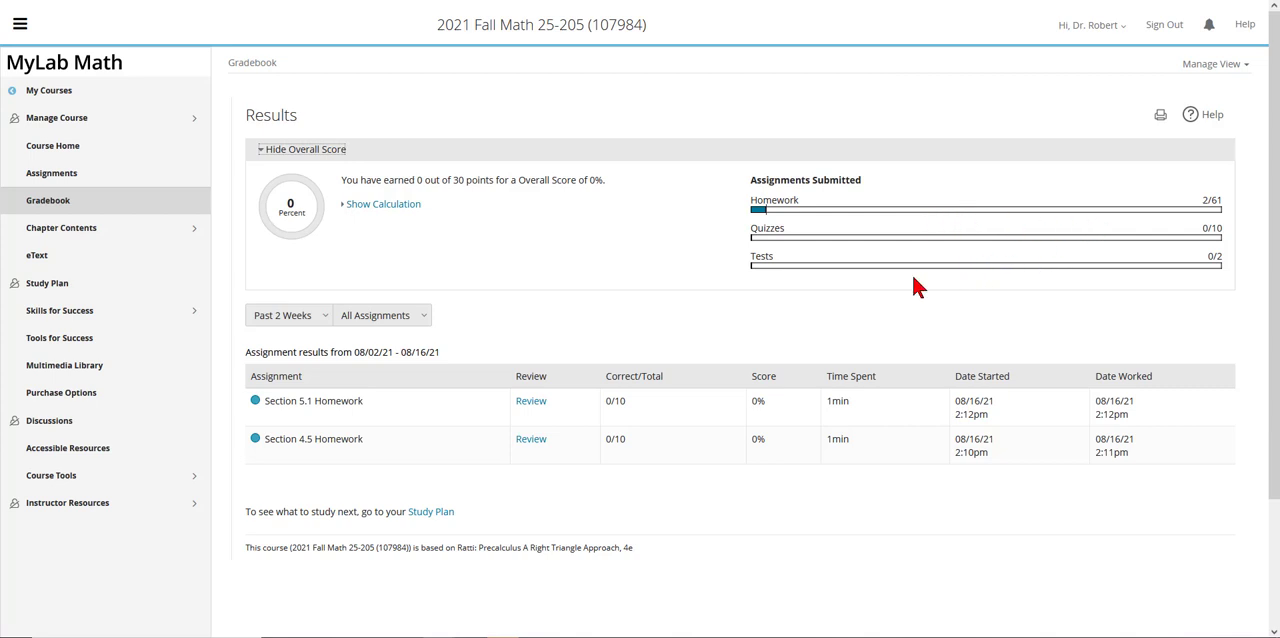
pyautogui.moveTo(318, 222)
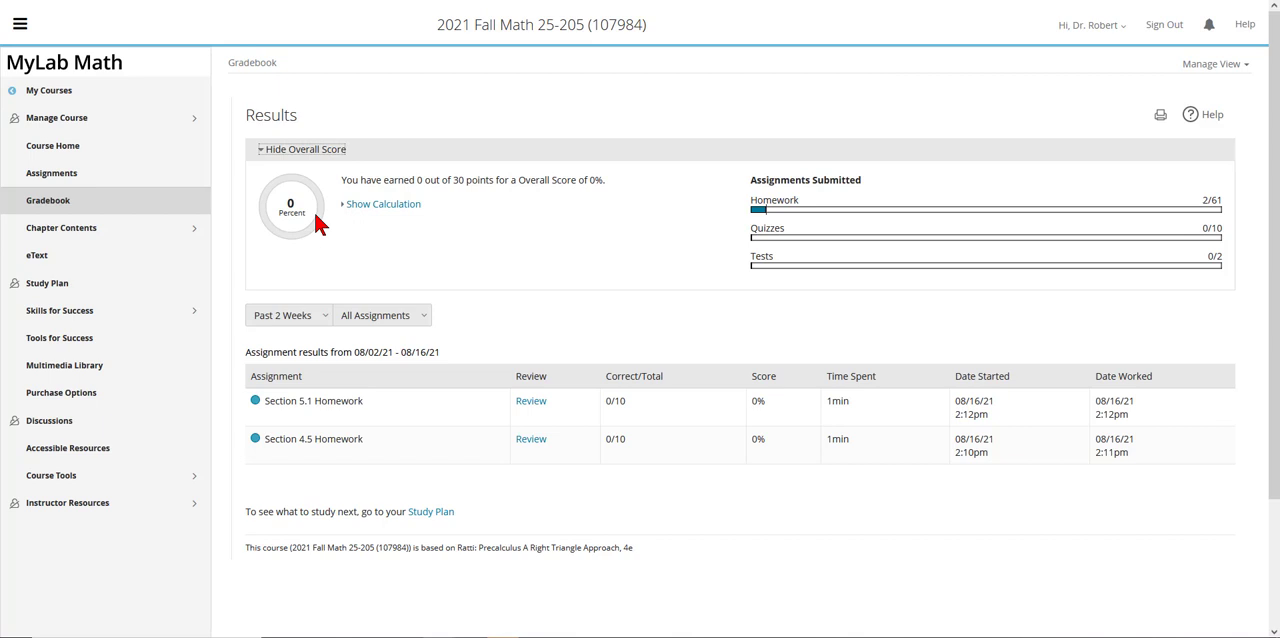
# - Show the score calculation with Homework, Quiz and Test weights
pyautogui.click(383, 204)
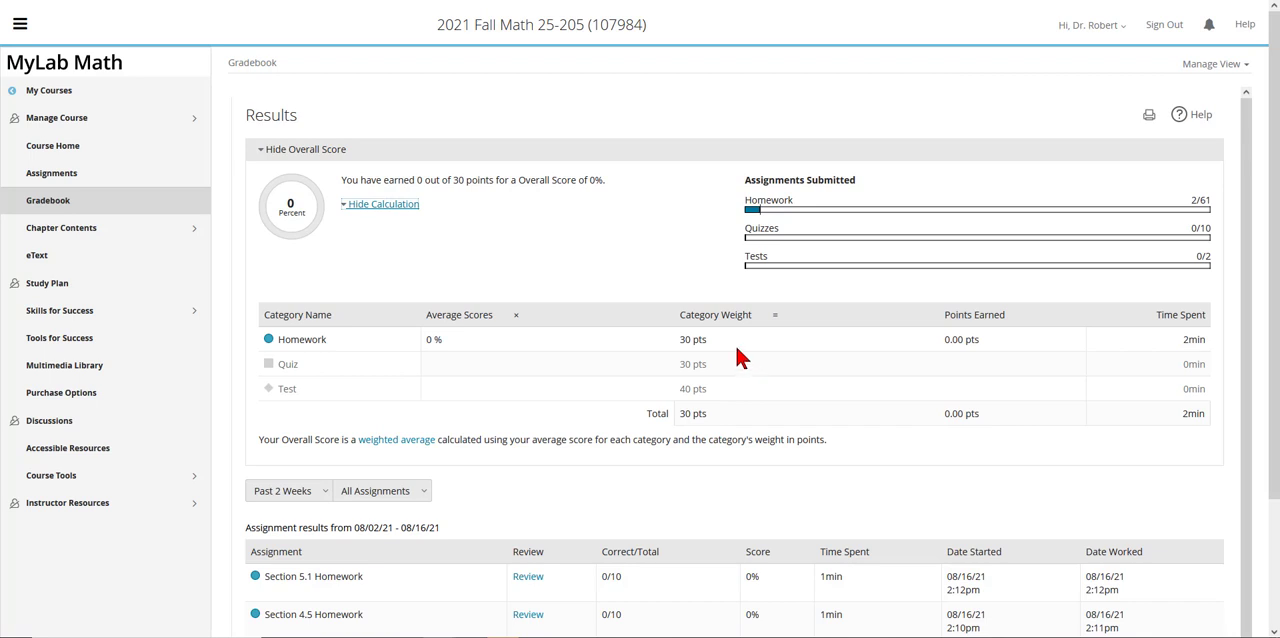
pyautogui.moveTo(405, 350)
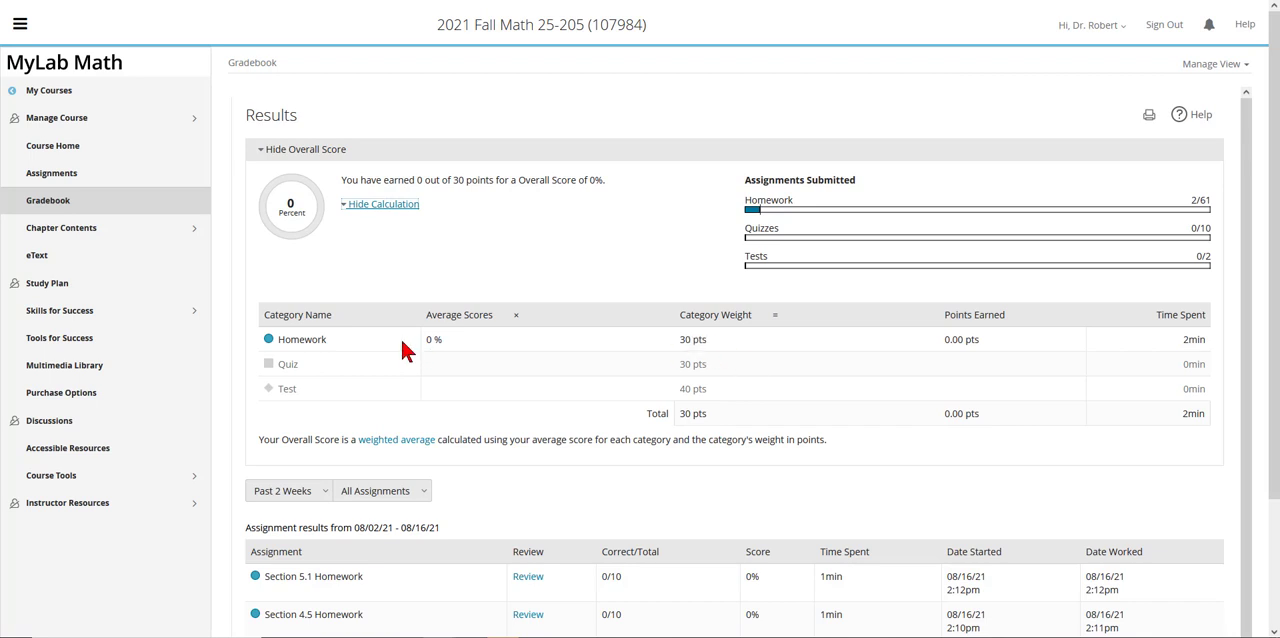
pyautogui.moveTo(381, 352)
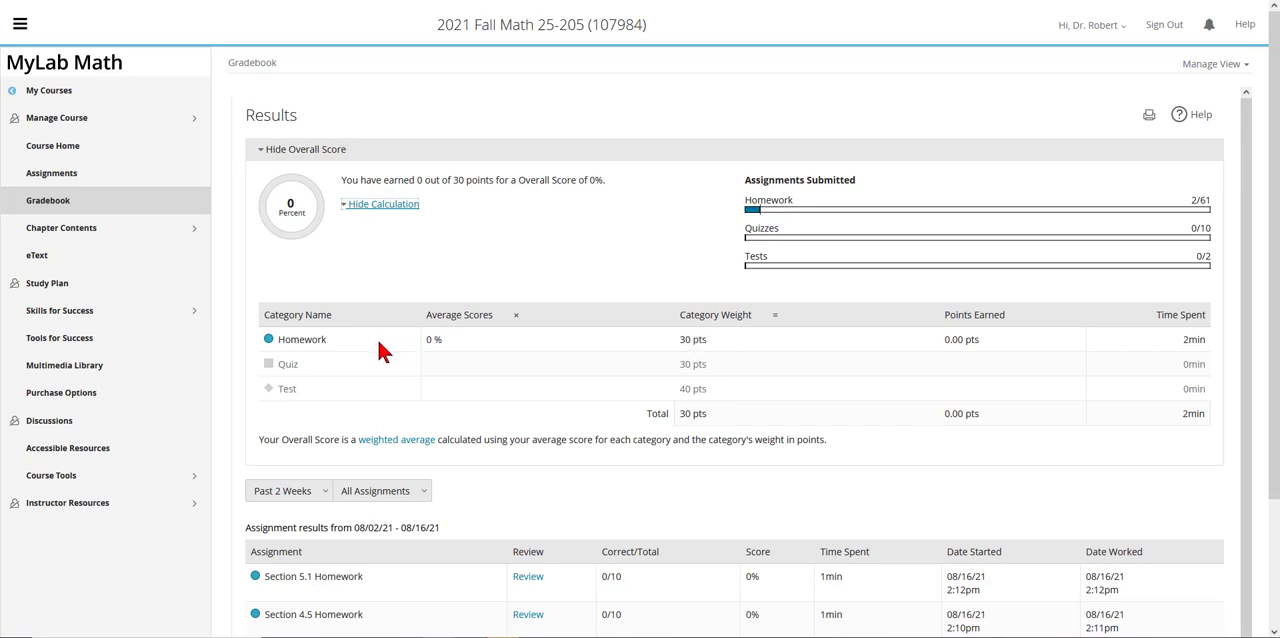
pyautogui.moveTo(700, 388)
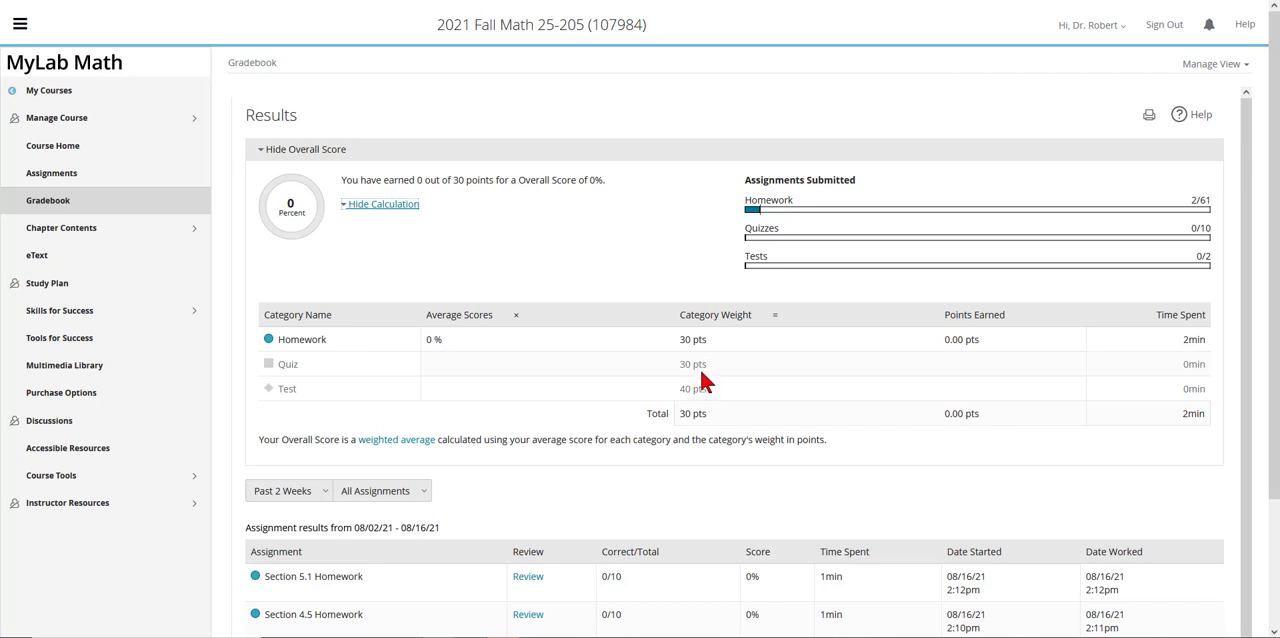
pyautogui.moveTo(709, 408)
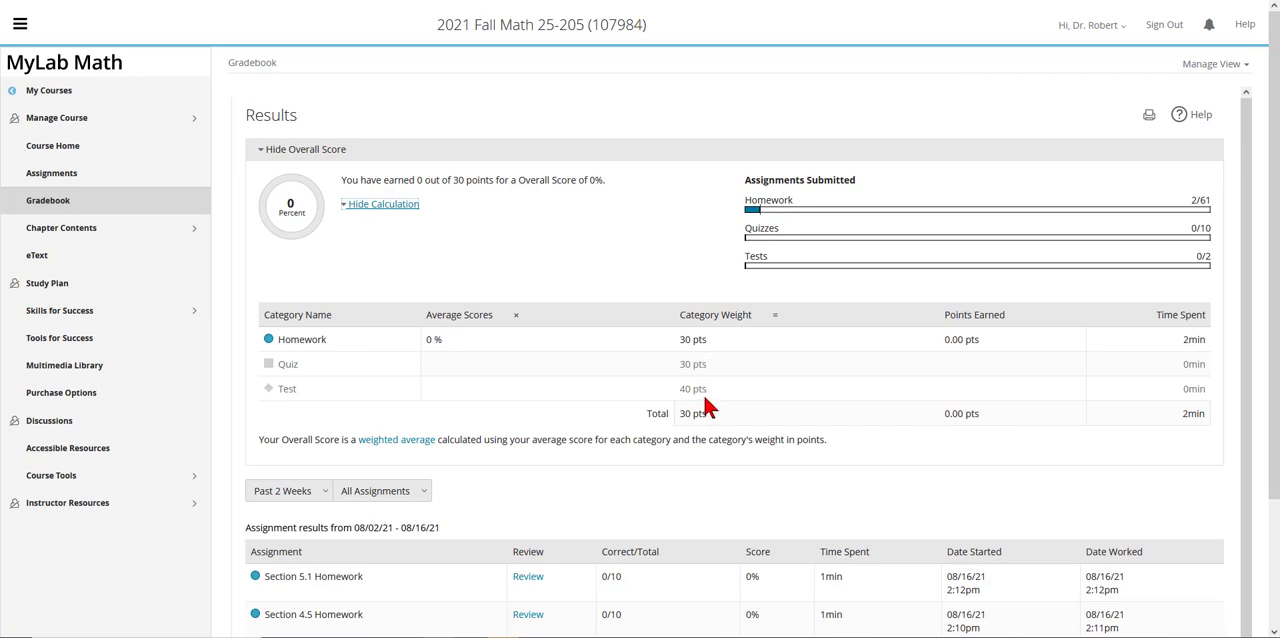